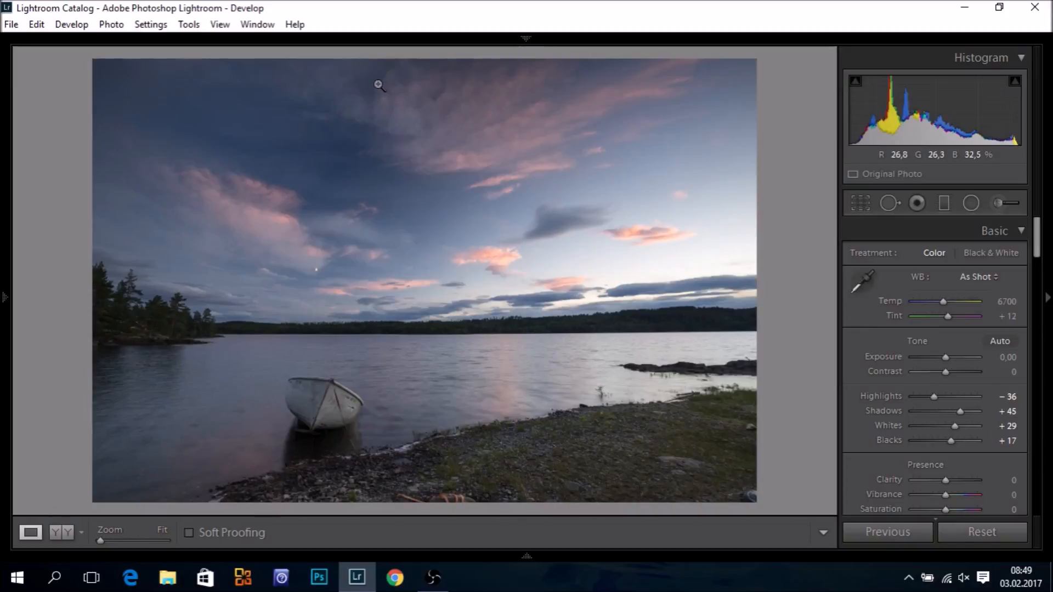
mouse_move(811, 199)
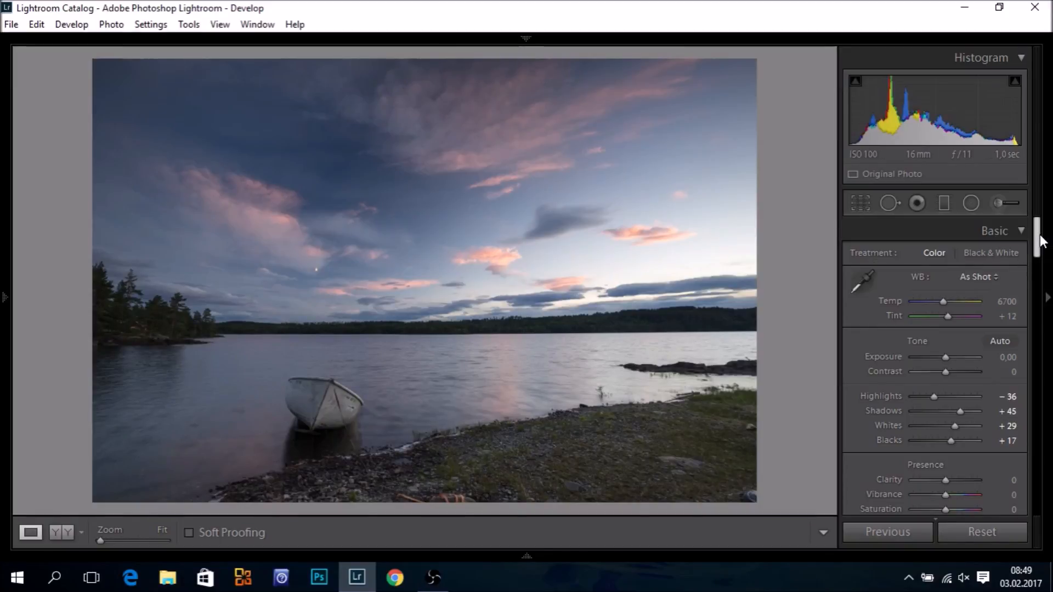
Try a small orange saturation boost in the HSL panel, then return it to zero.
scroll("down", 3)
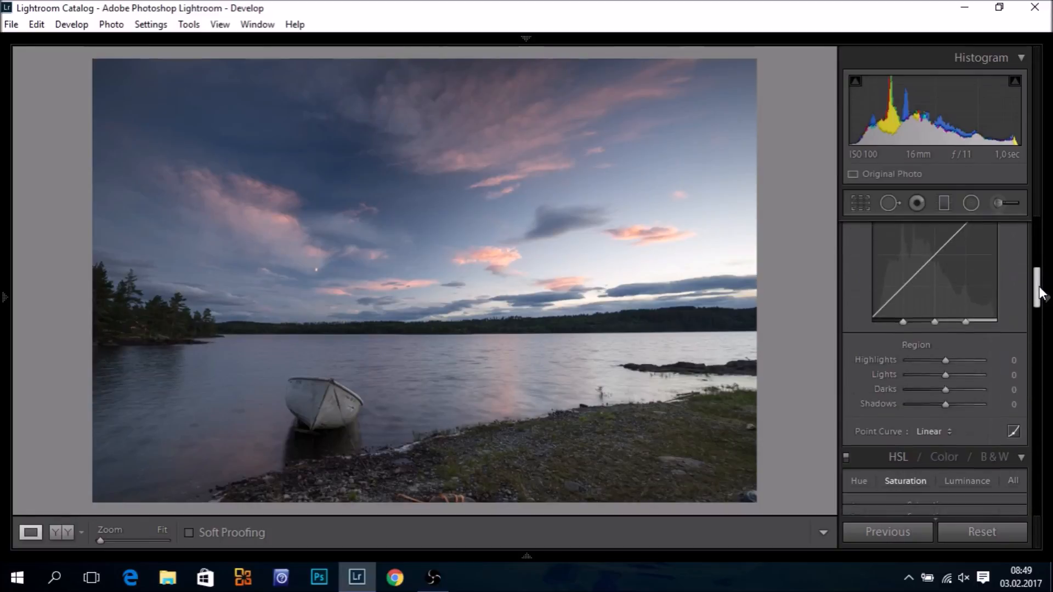
scroll("down", 3)
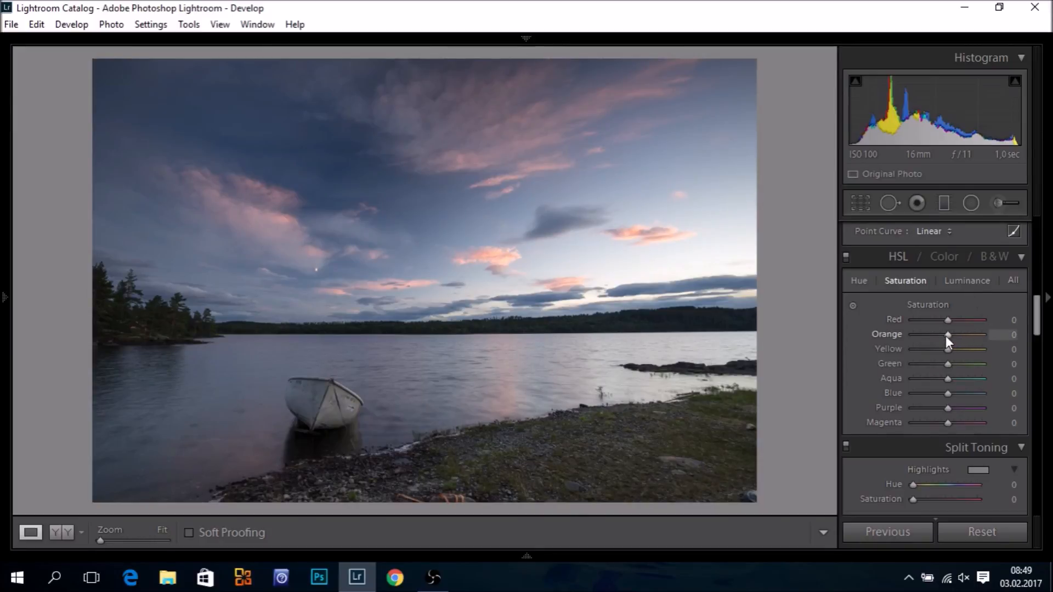
left_click_drag(948, 335, 954, 335)
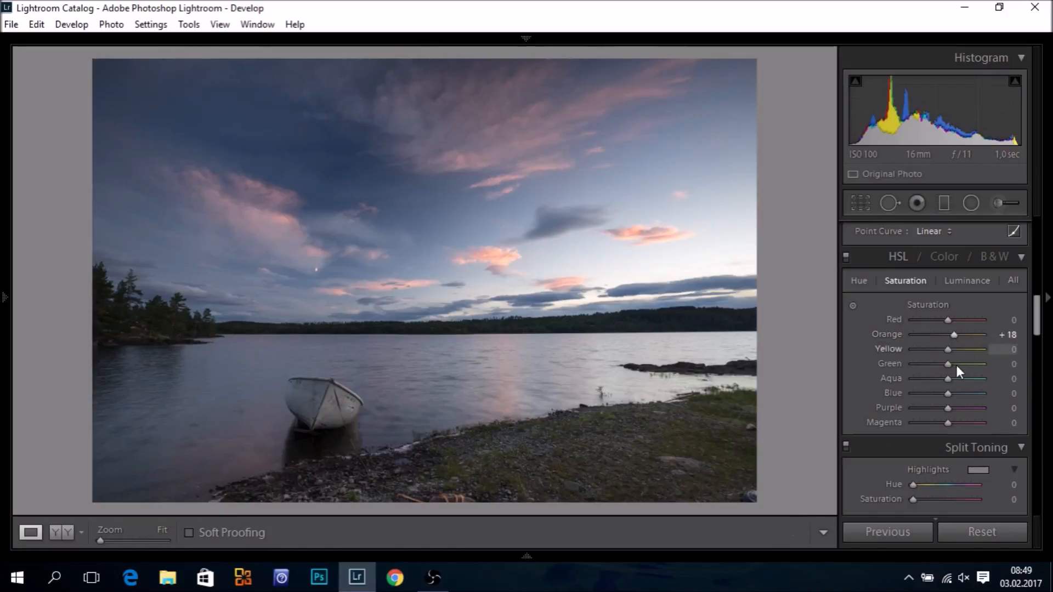
mouse_move(957, 346)
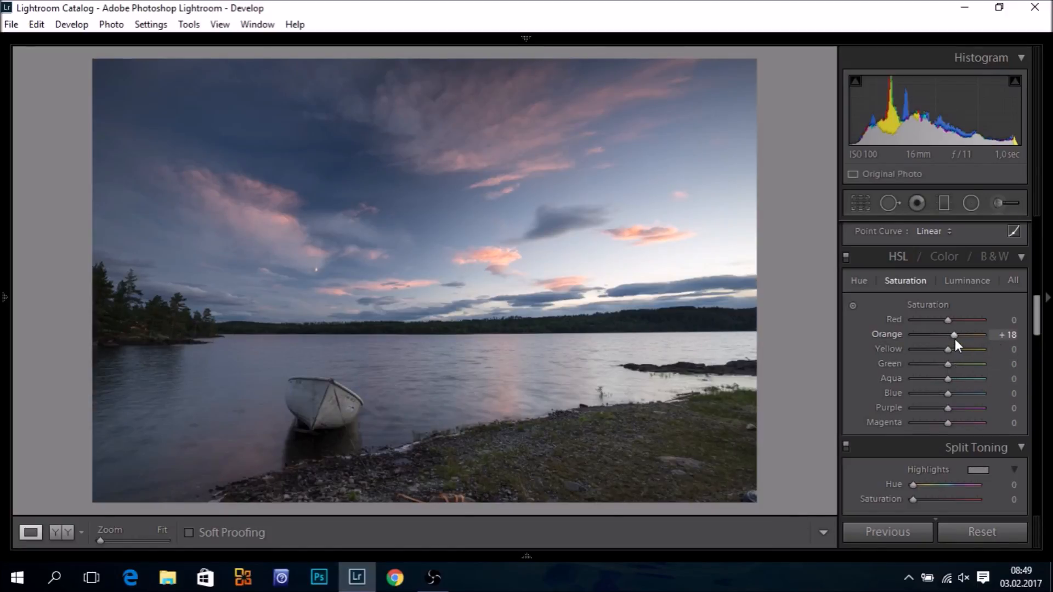
left_click_drag(955, 336, 982, 336)
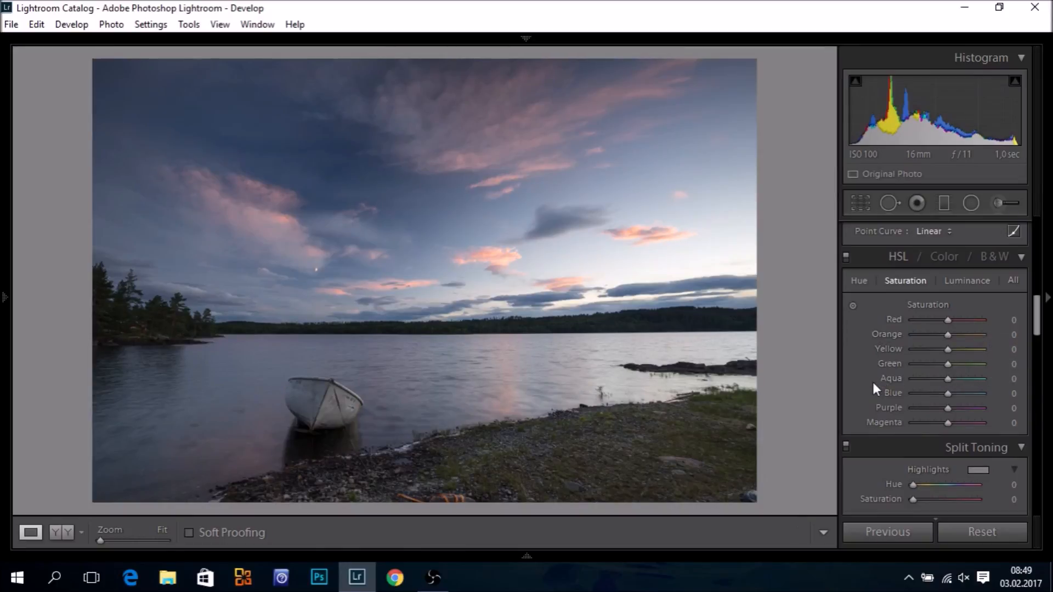
mouse_move(870, 390)
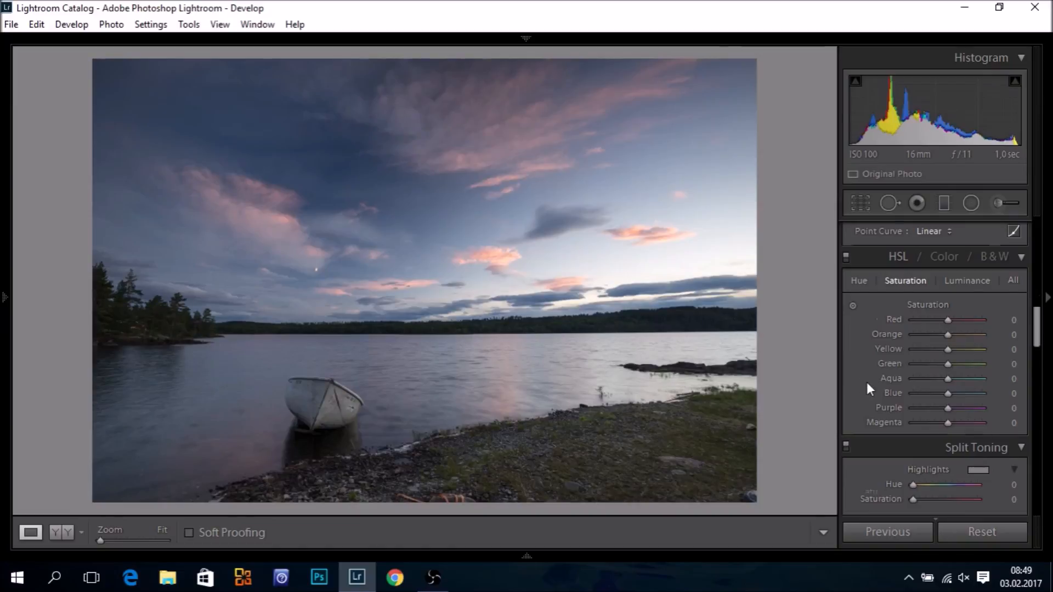
scroll("down", 3)
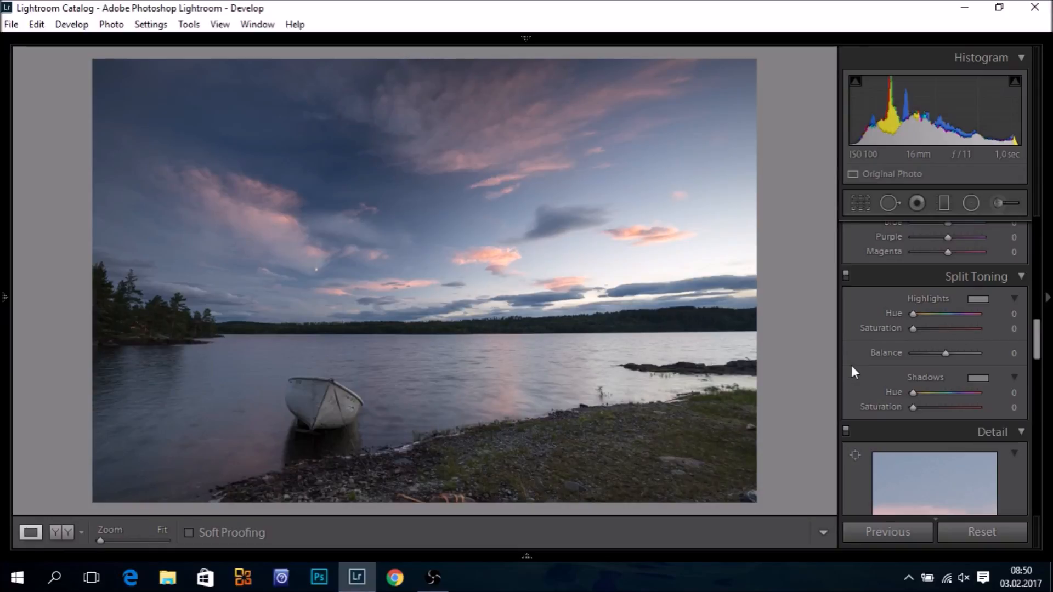
mouse_move(987, 308)
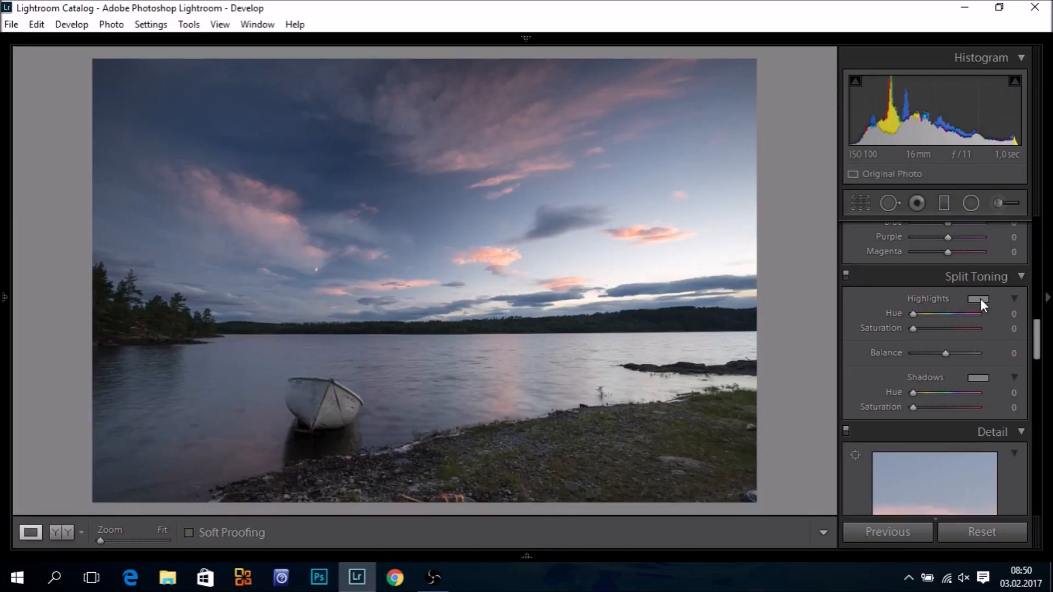
Start tinting the highlights a warm orange in the Split Toning colour picker.
left_click(978, 298)
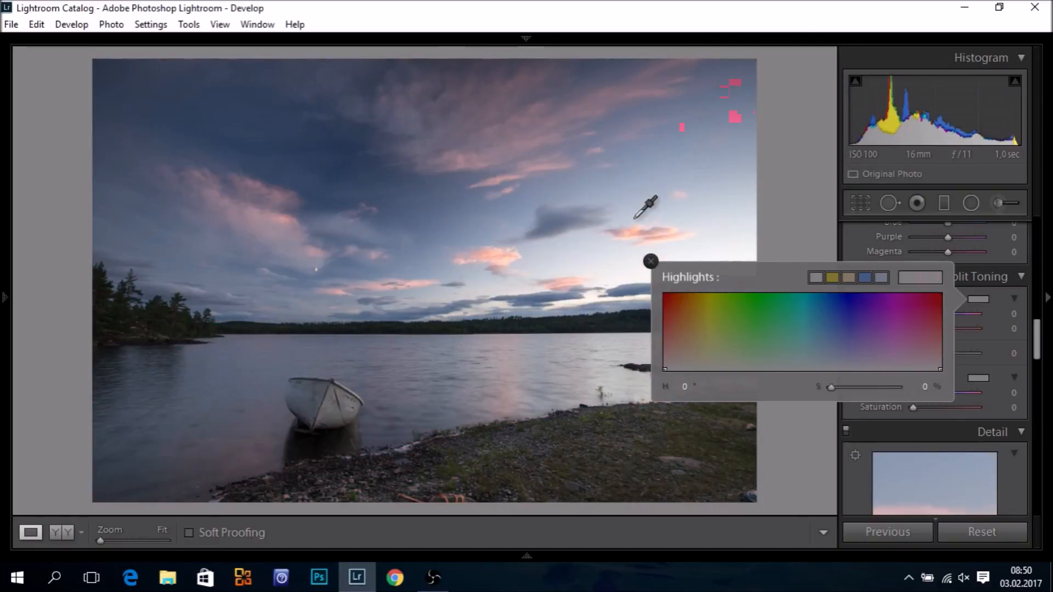
mouse_move(699, 148)
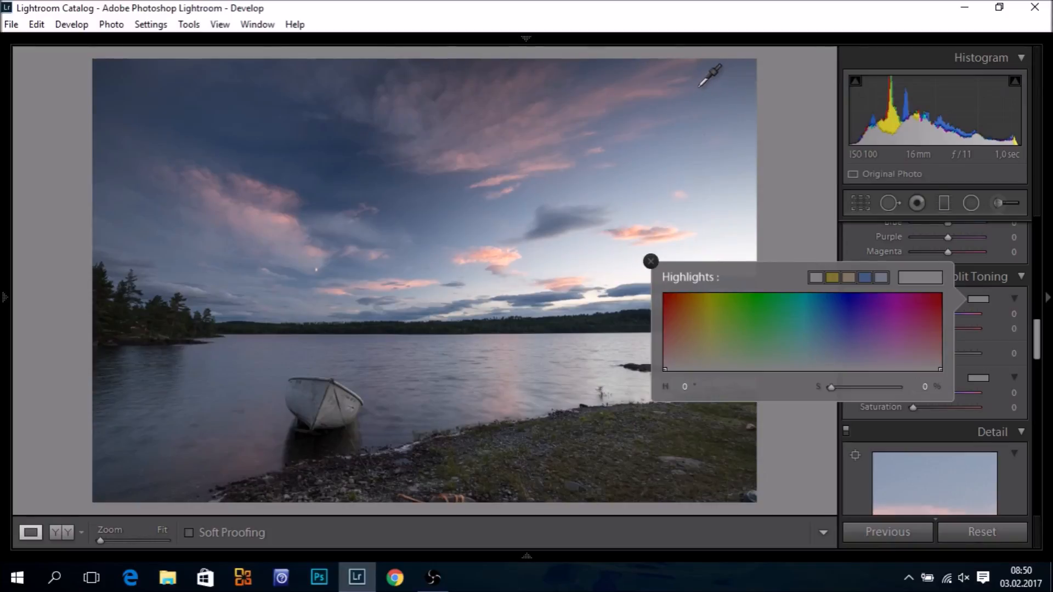
mouse_move(363, 138)
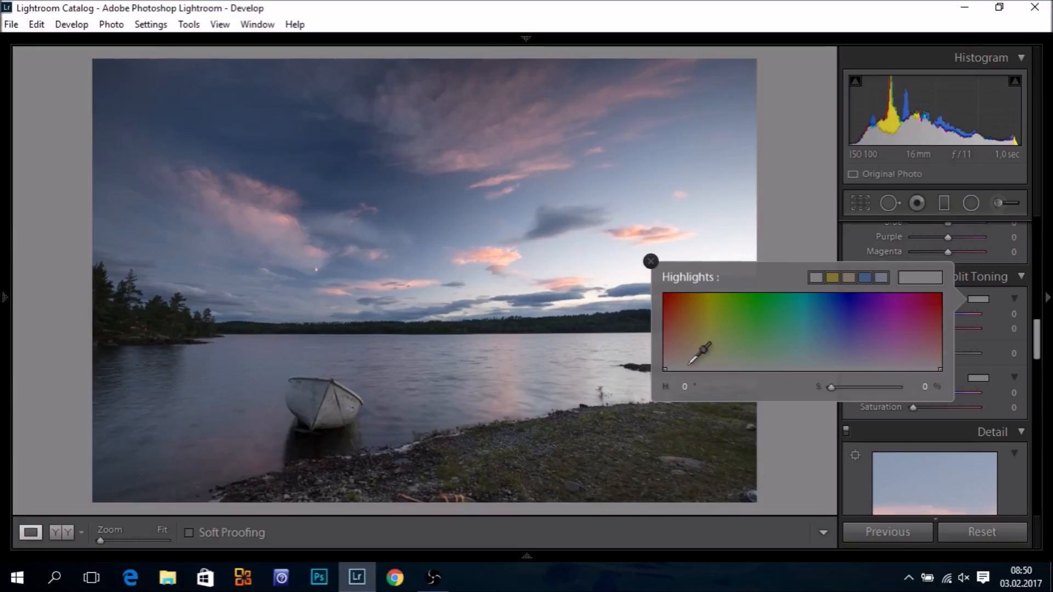
left_click_drag(703, 348, 680, 339)
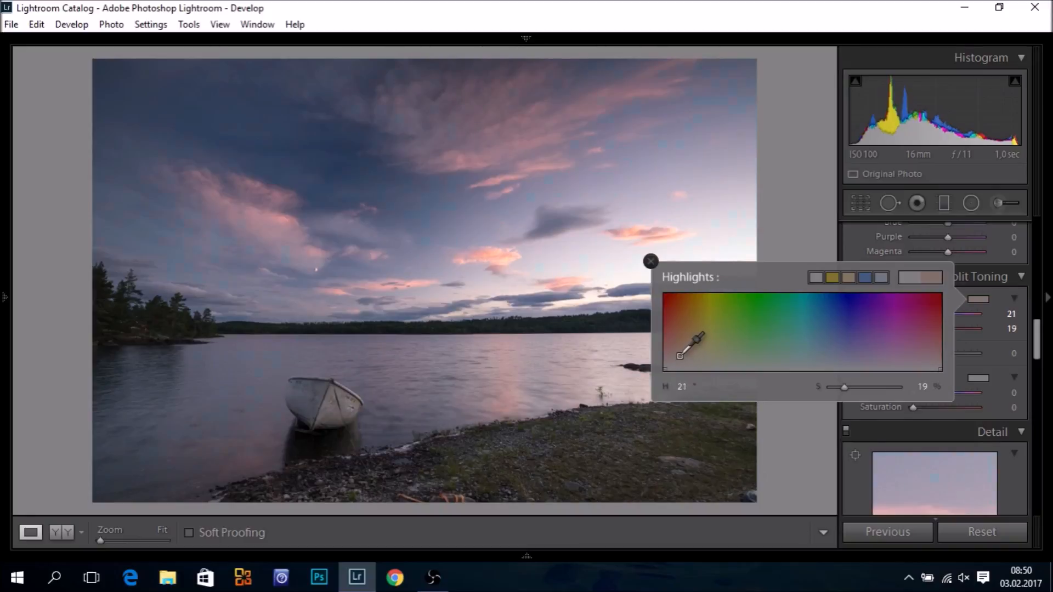
left_click_drag(680, 356, 691, 336)
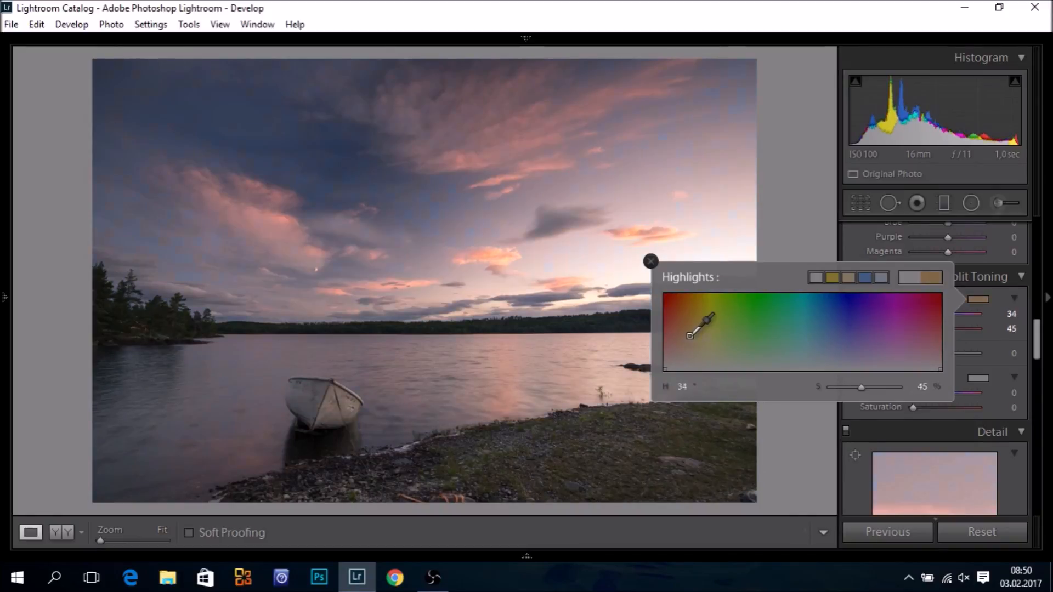
left_click_drag(707, 319, 714, 312)
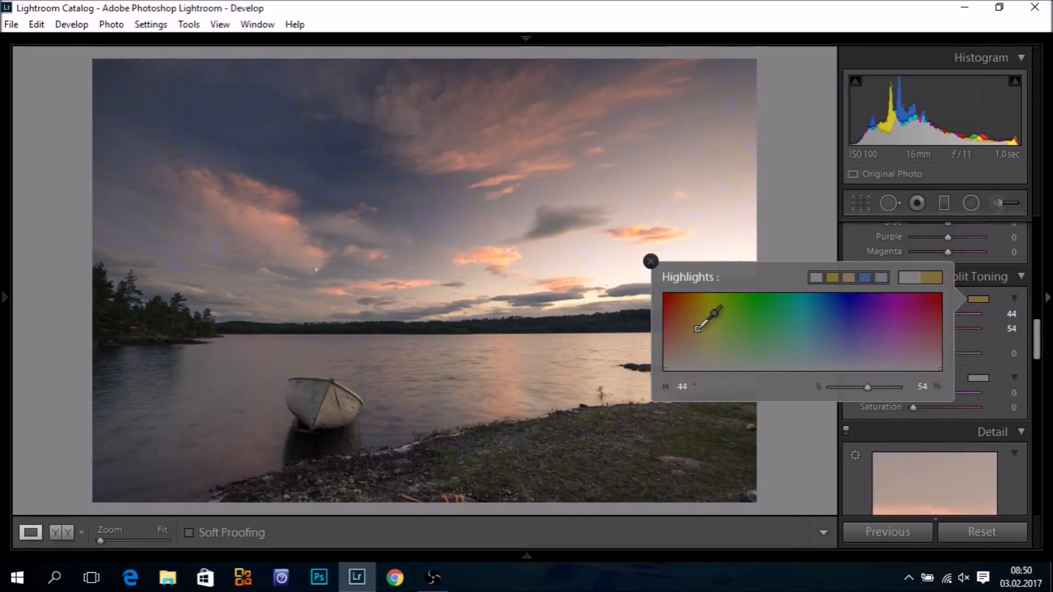
left_click_drag(698, 329, 687, 342)
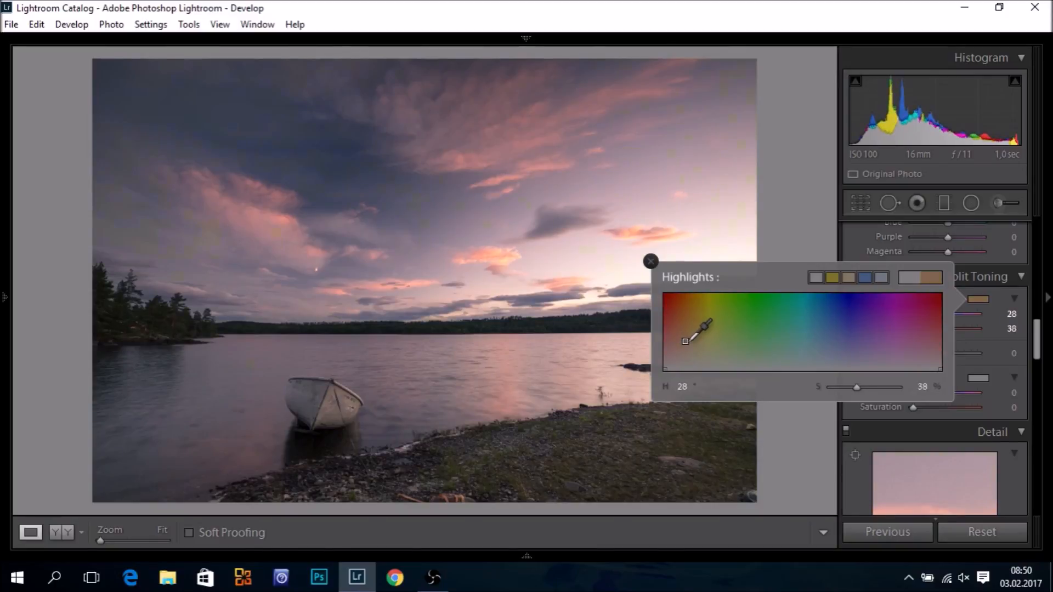
left_click_drag(702, 342, 709, 323)
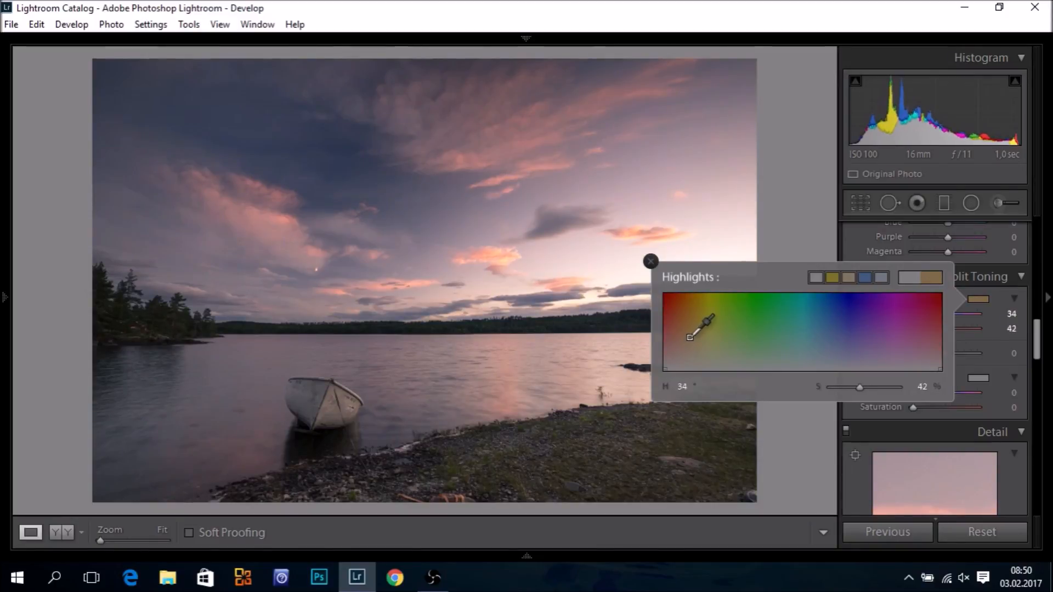
left_click_drag(705, 323, 699, 317)
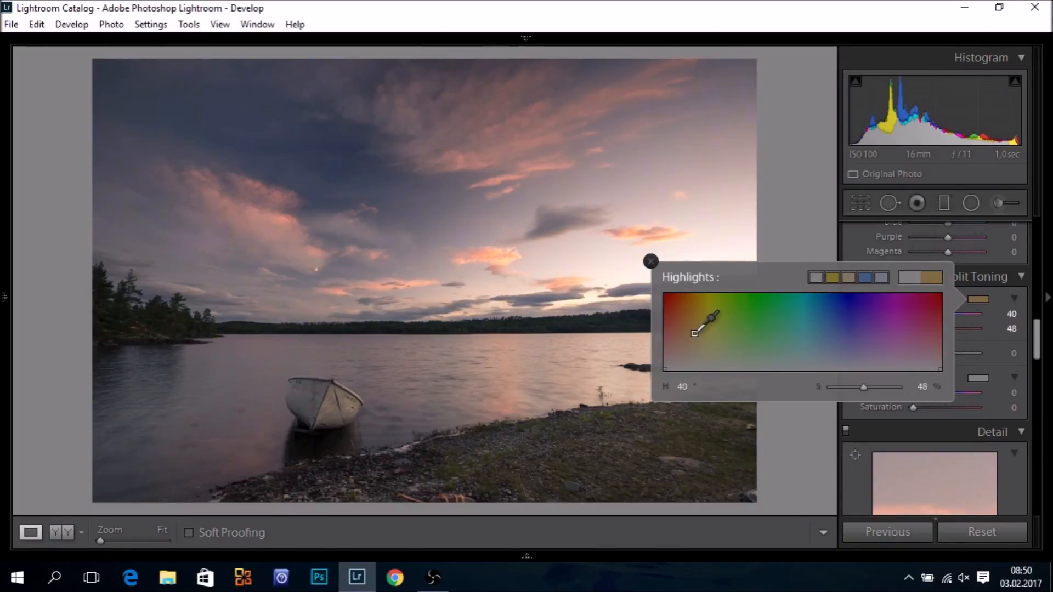
left_click_drag(709, 319, 712, 318)
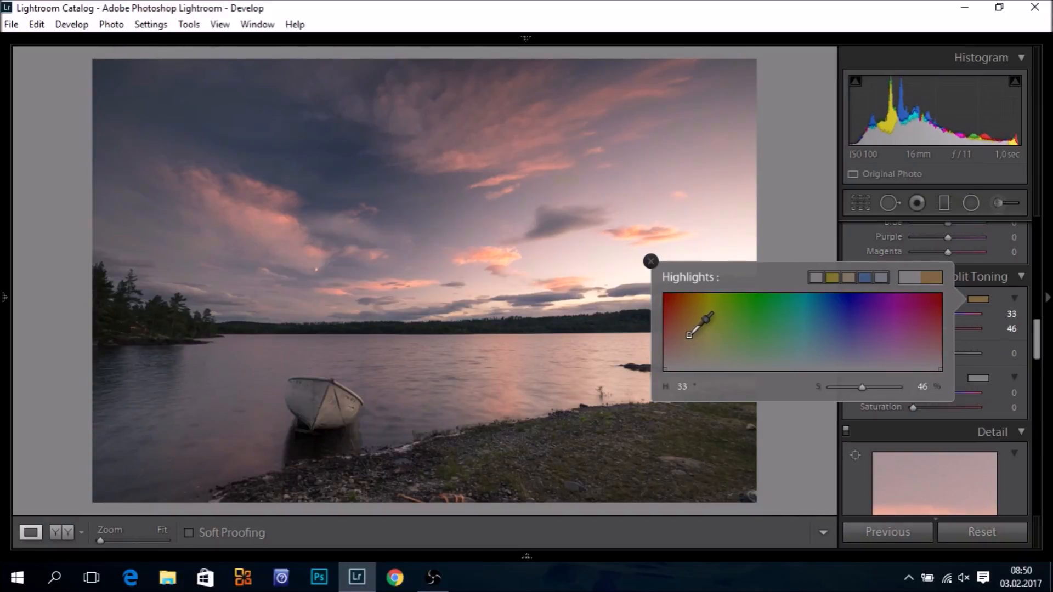
Fine-tune the highlight tint to hue 25, saturation 52.
left_click_drag(696, 335, 689, 330)
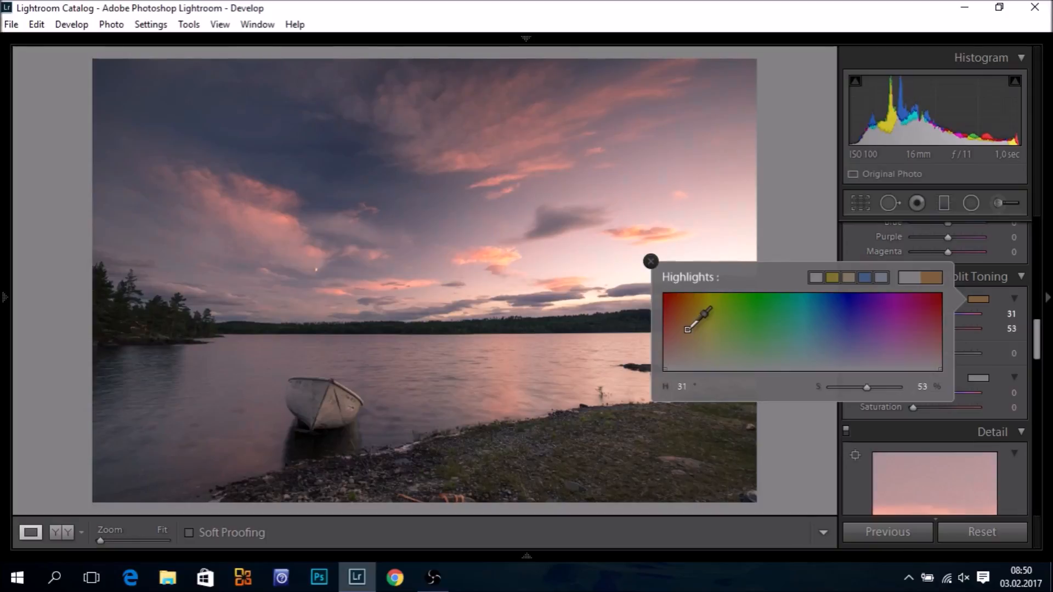
left_click_drag(701, 322, 702, 327)
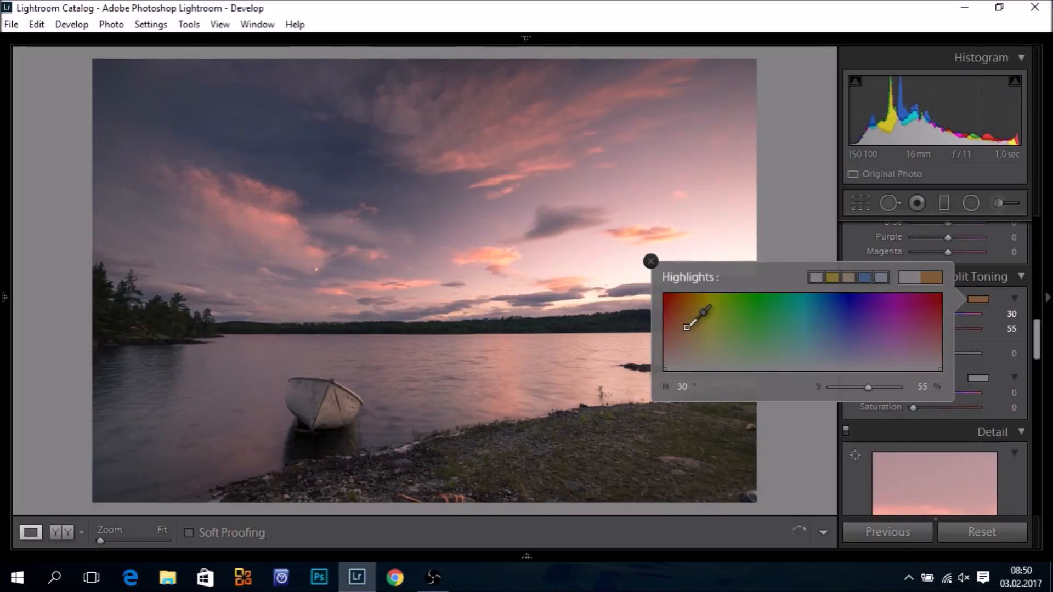
left_click_drag(705, 315, 702, 316)
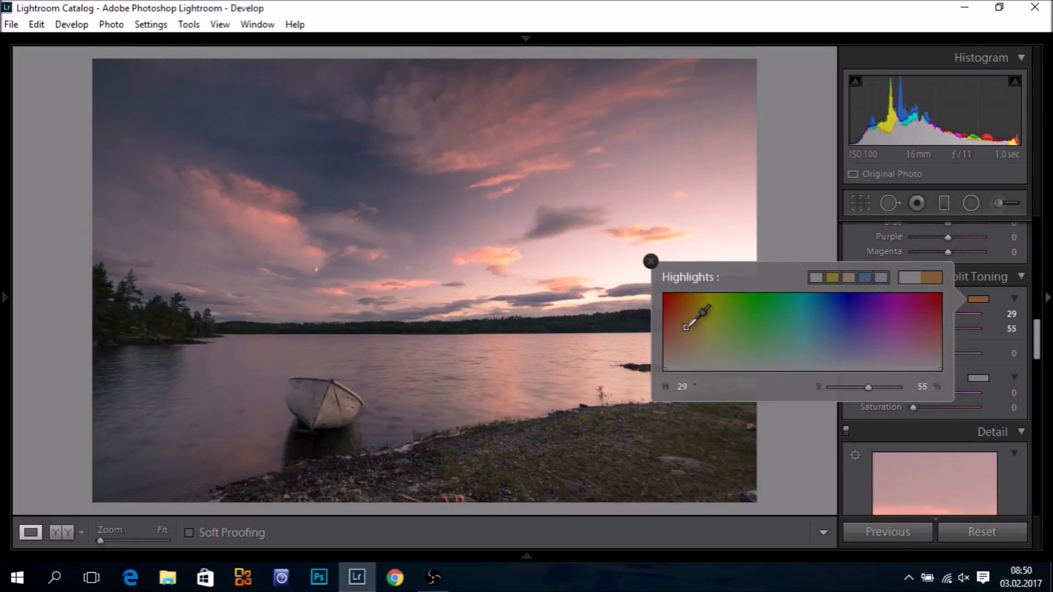
left_click_drag(693, 321, 700, 316)
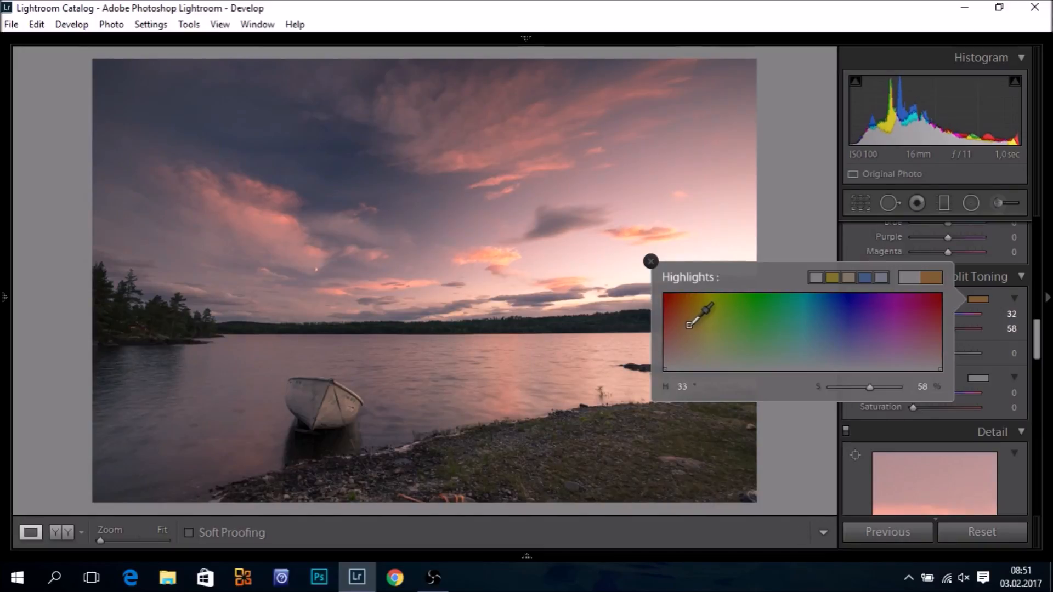
left_click_drag(704, 309, 701, 313)
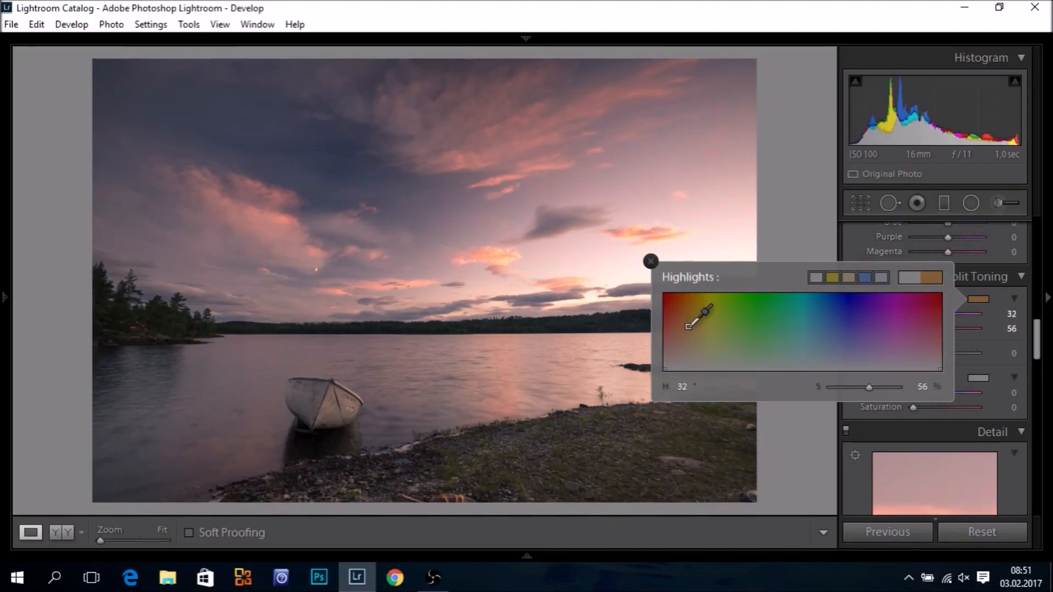
left_click_drag(705, 309, 687, 329)
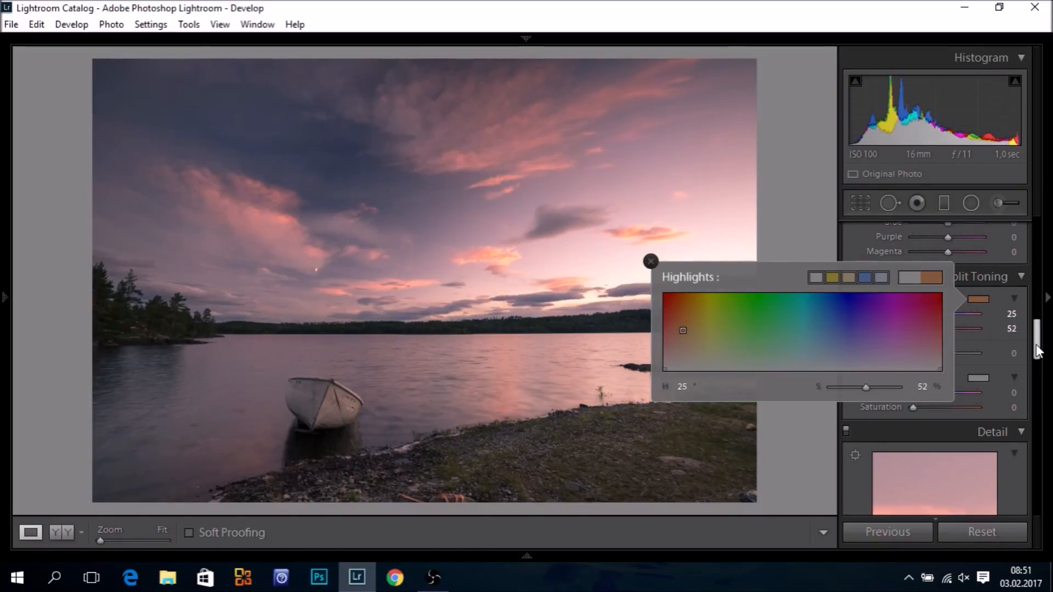
Confirm the highlight tint and set Camera Calibration Blue Primary Saturation to +57.
left_click(650, 261)
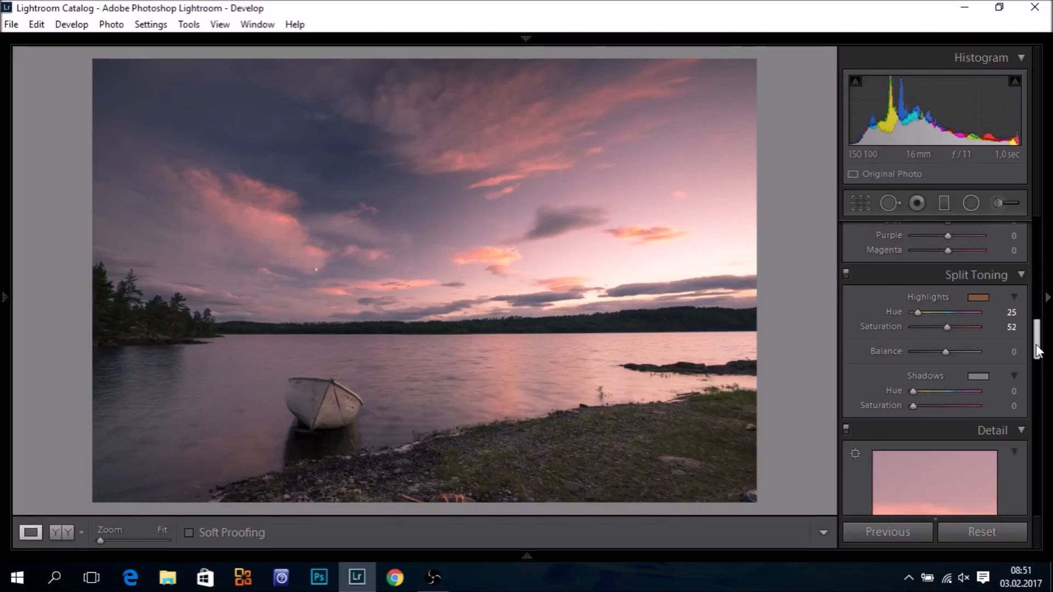
scroll("down", 3)
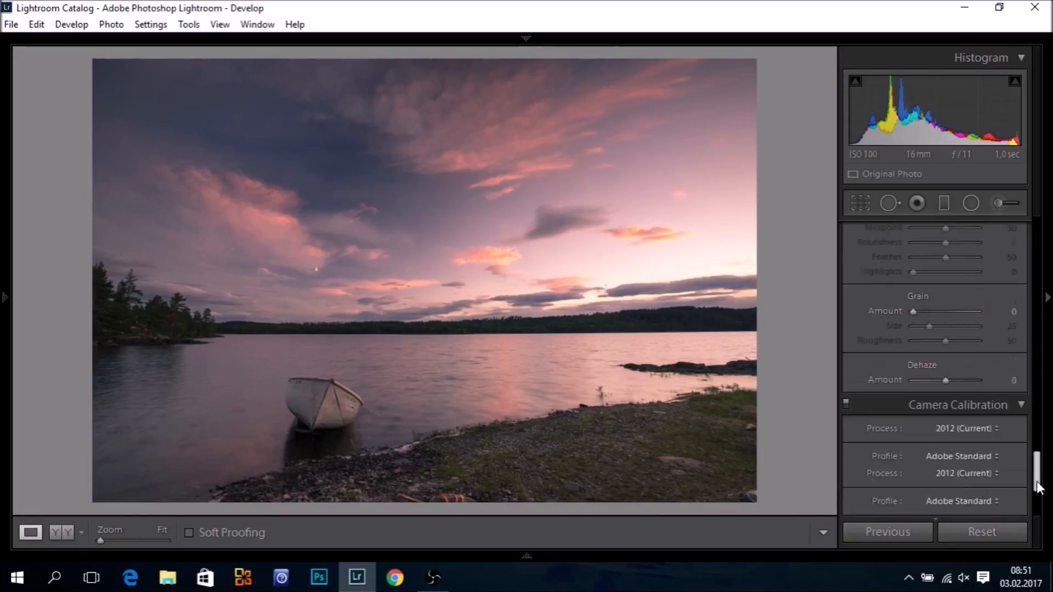
scroll("down", 3)
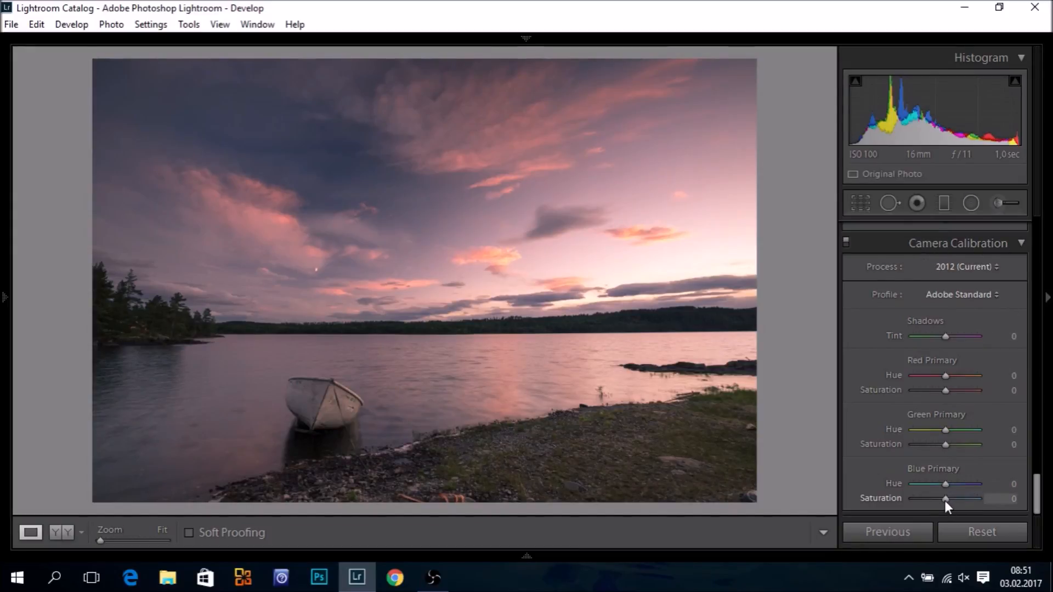
left_click_drag(946, 498, 959, 498)
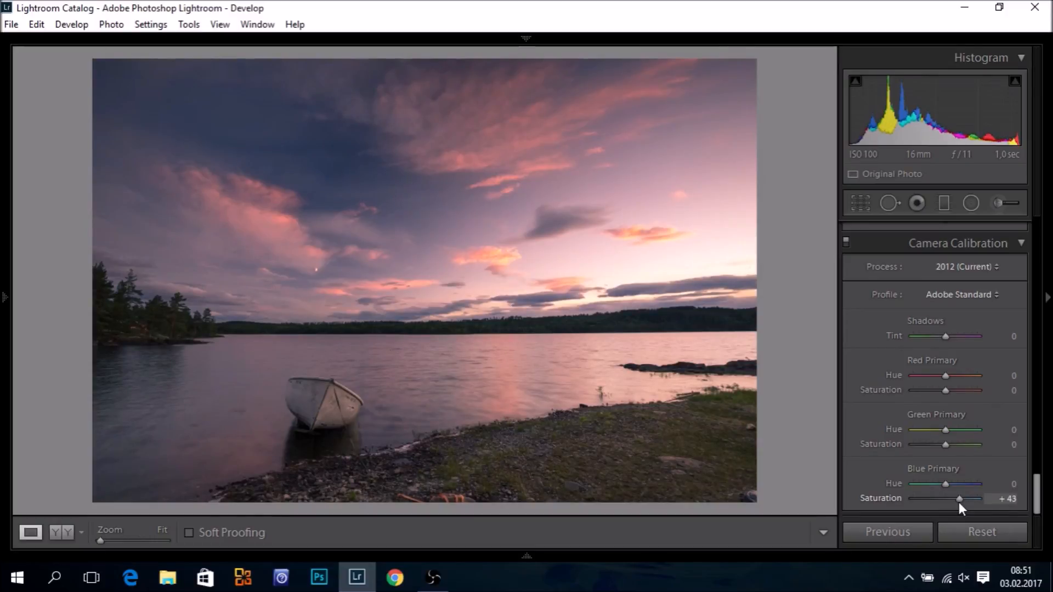
left_click_drag(959, 498, 965, 498)
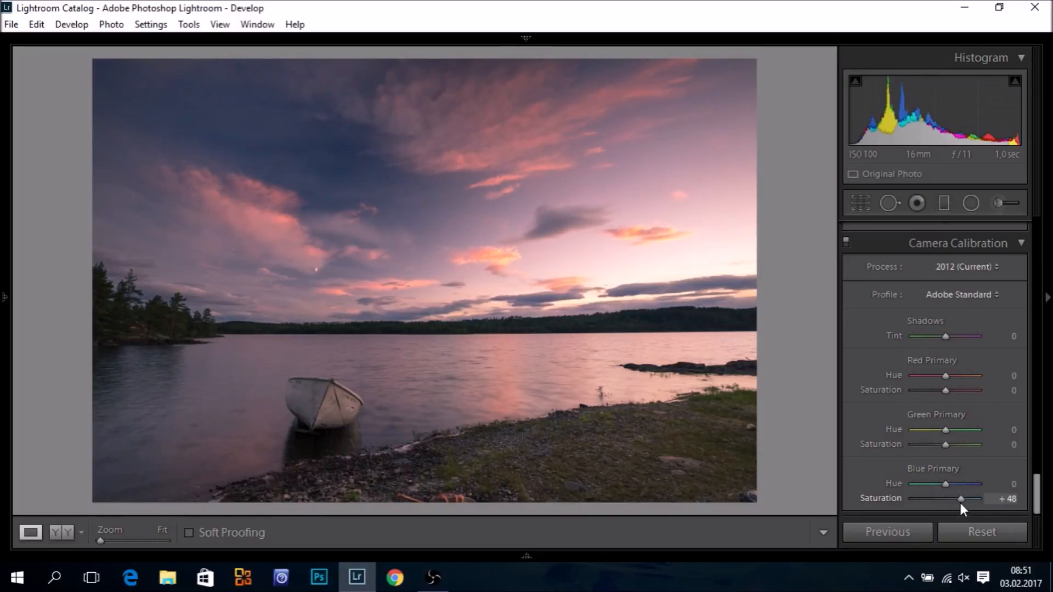
left_click_drag(961, 498, 971, 498)
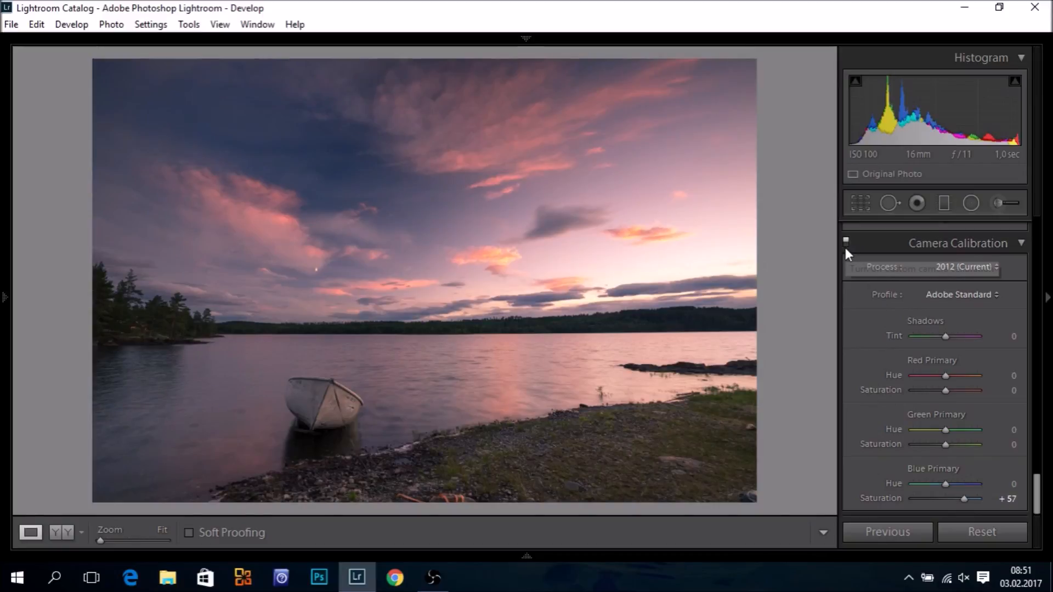
left_click(847, 242)
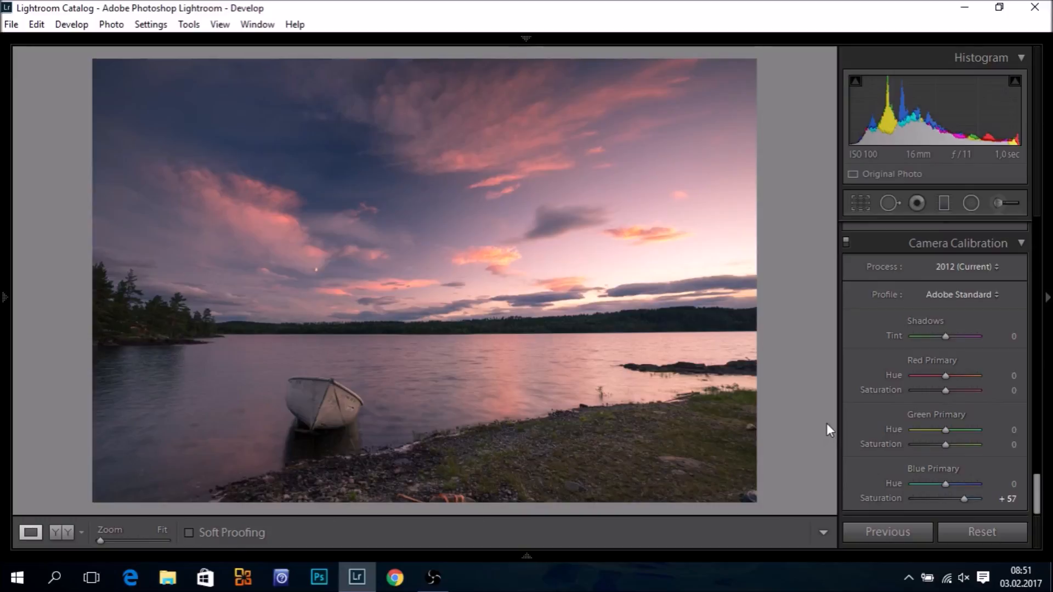
mouse_move(988, 451)
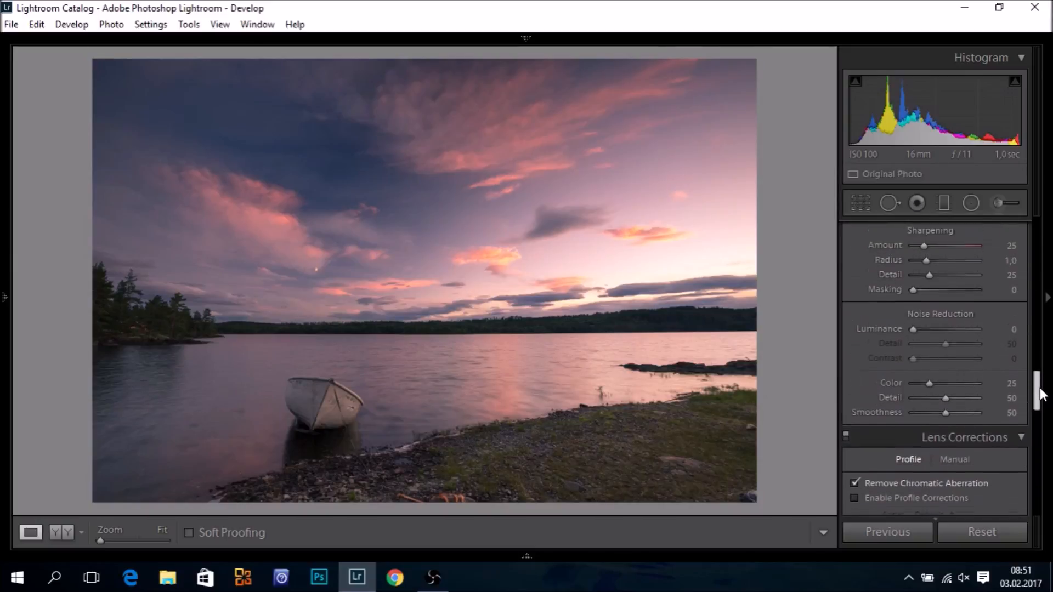
scroll("down", 3)
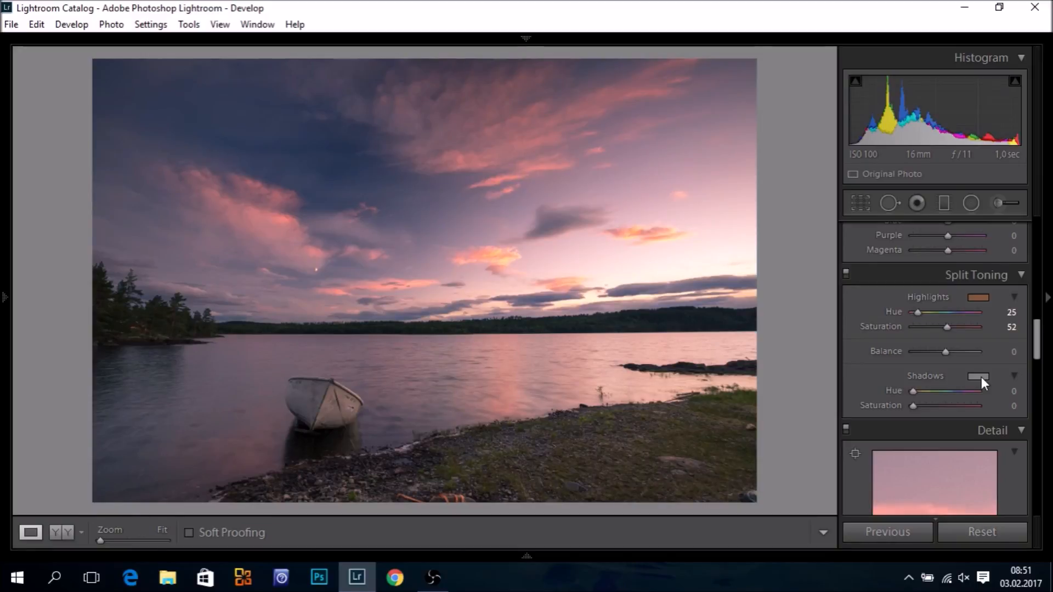
left_click(977, 377)
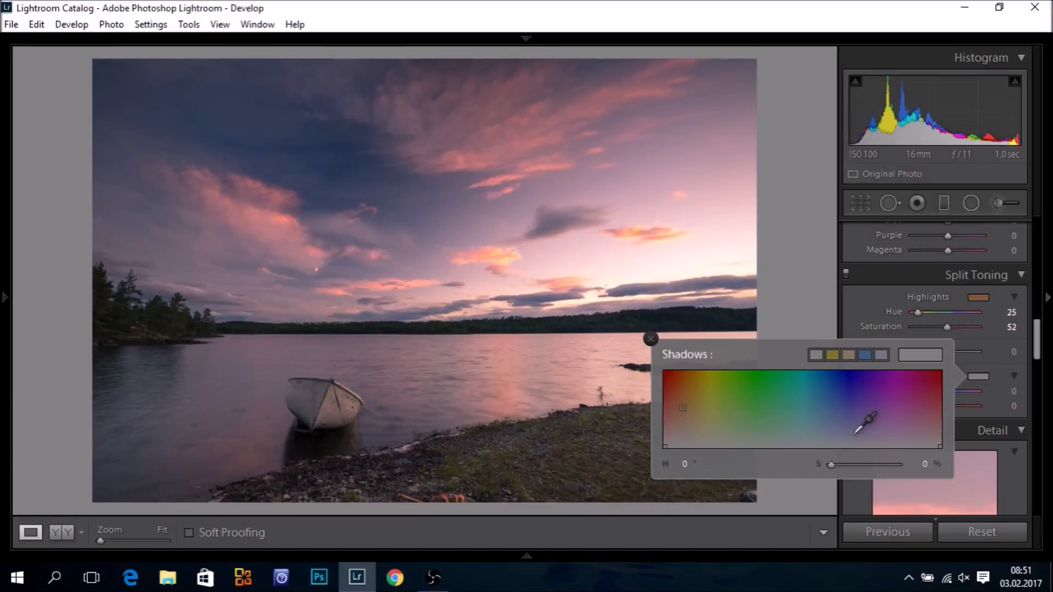
left_click_drag(862, 417, 865, 430)
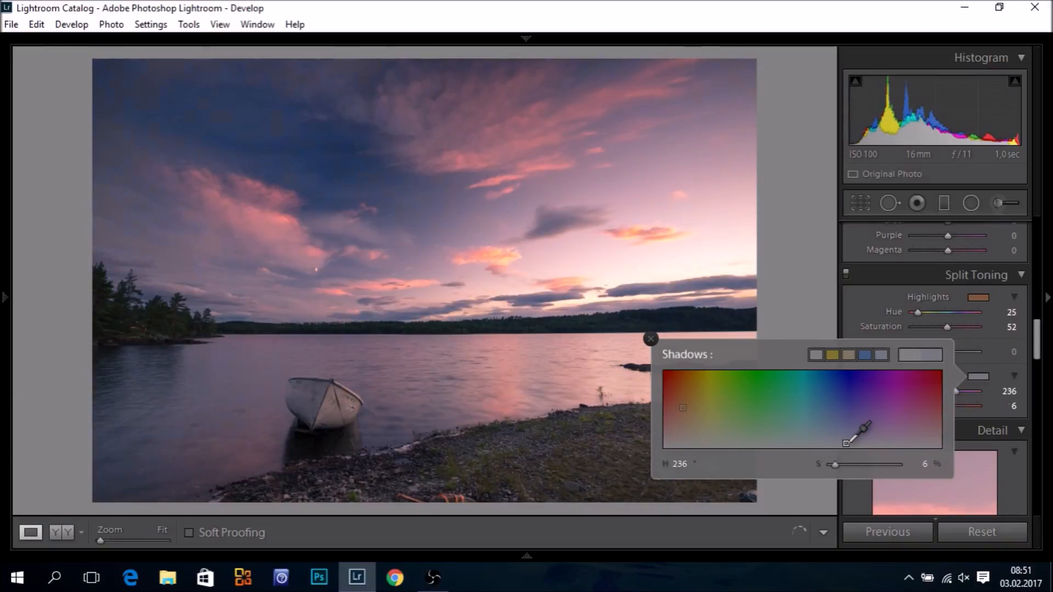
left_click_drag(863, 433, 867, 429)
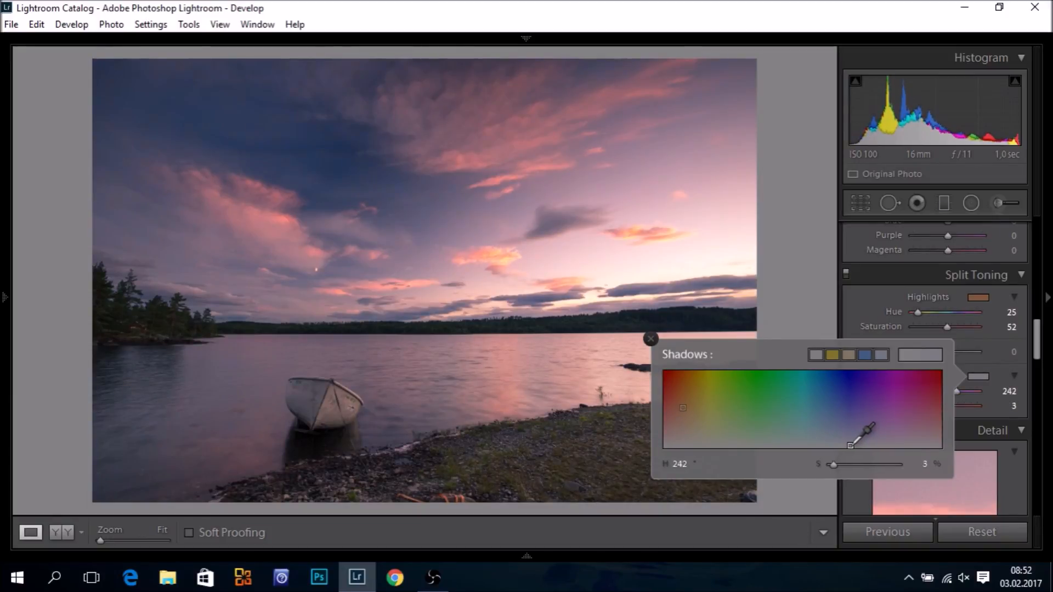
left_click_drag(867, 426, 849, 450)
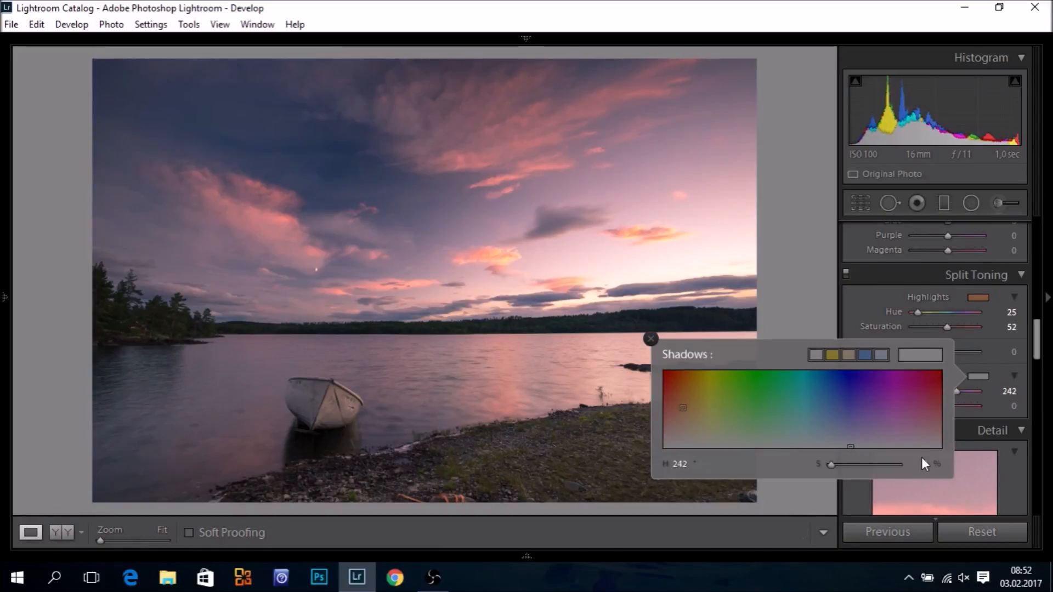
left_click(651, 339)
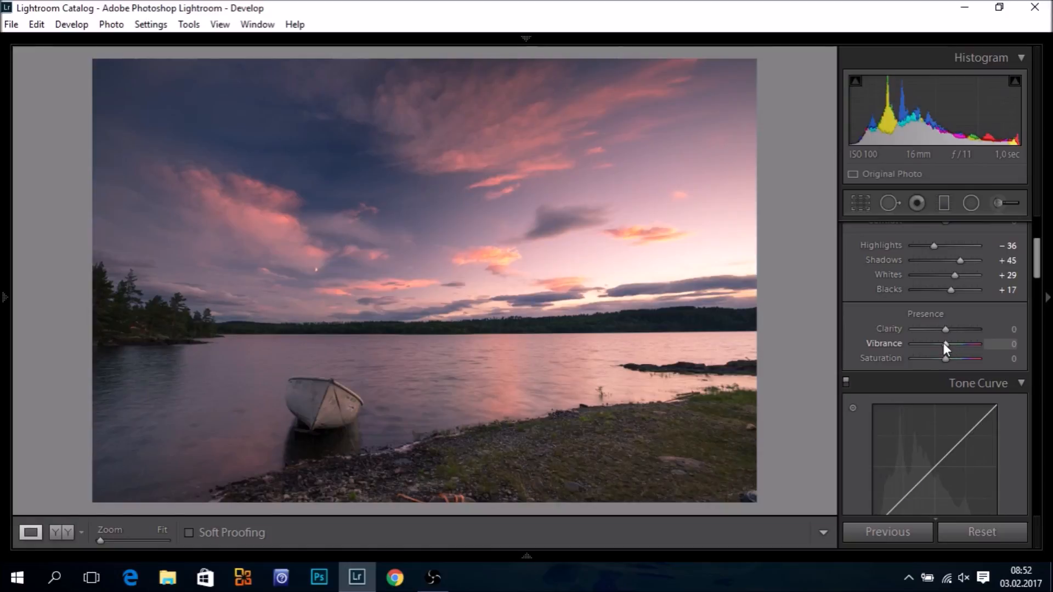
Set Vibrance to +19 in the Basic panel's Presence section.
left_click_drag(946, 344, 952, 344)
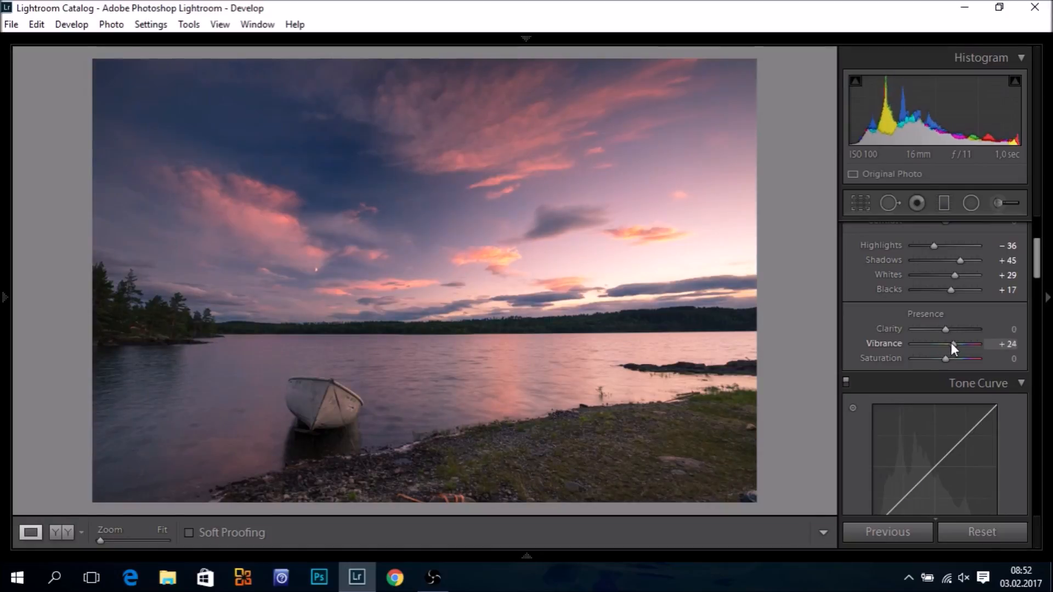
left_click_drag(956, 343, 950, 343)
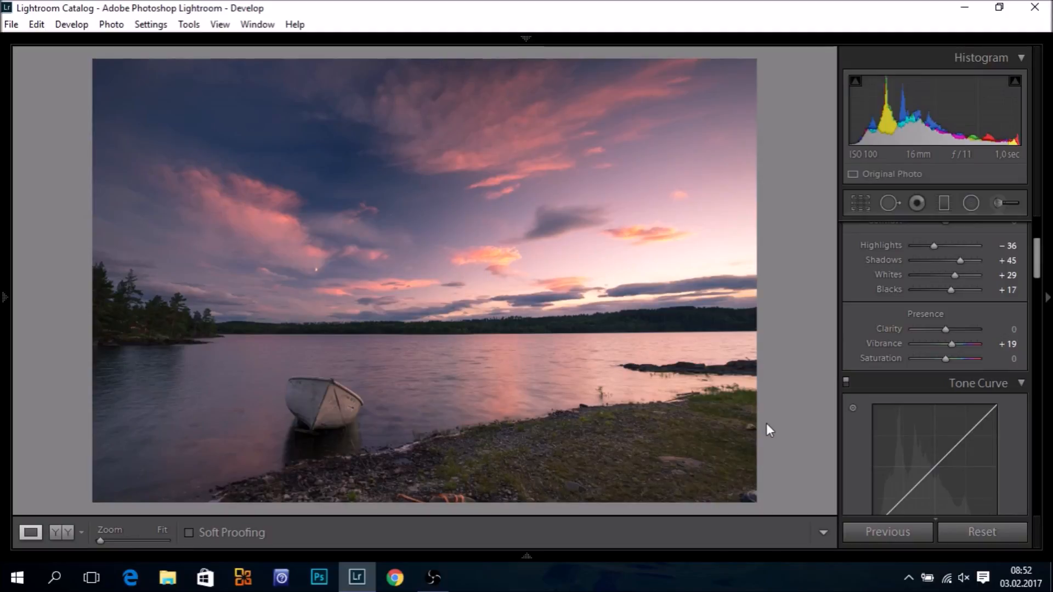
mouse_move(397, 127)
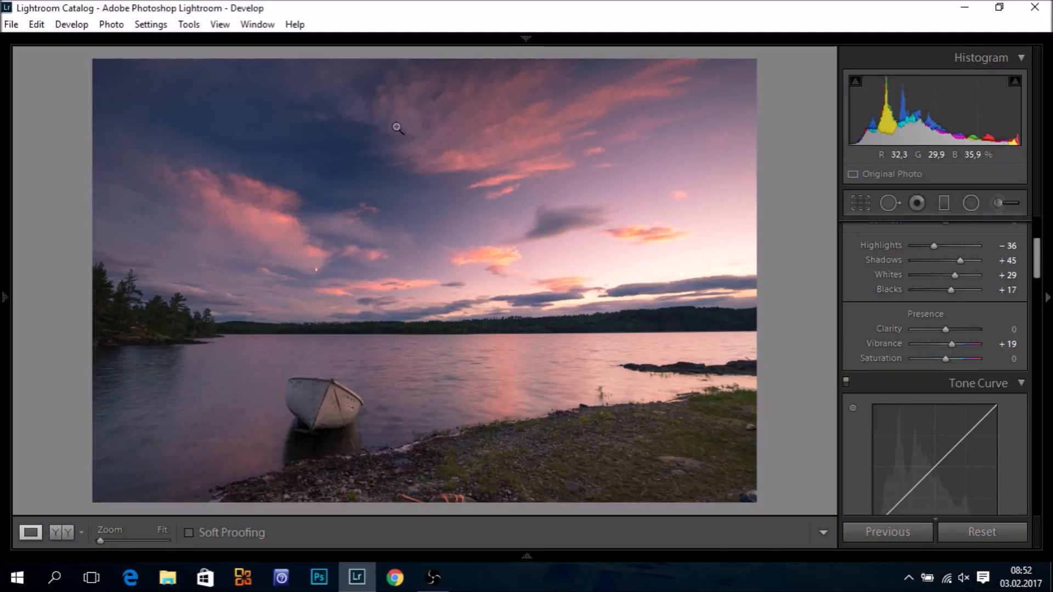
mouse_move(277, 216)
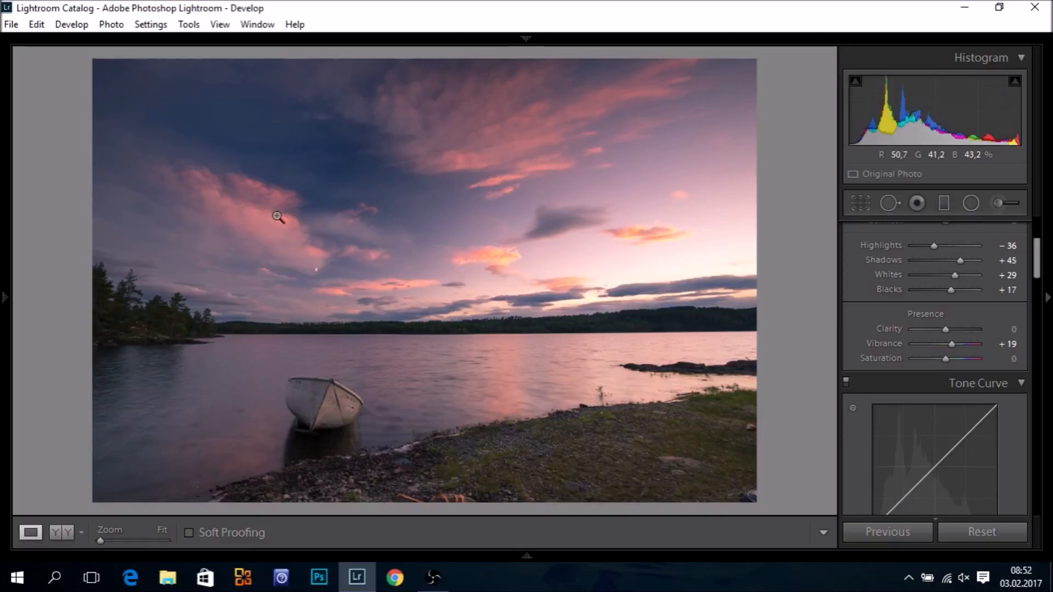
mouse_move(234, 134)
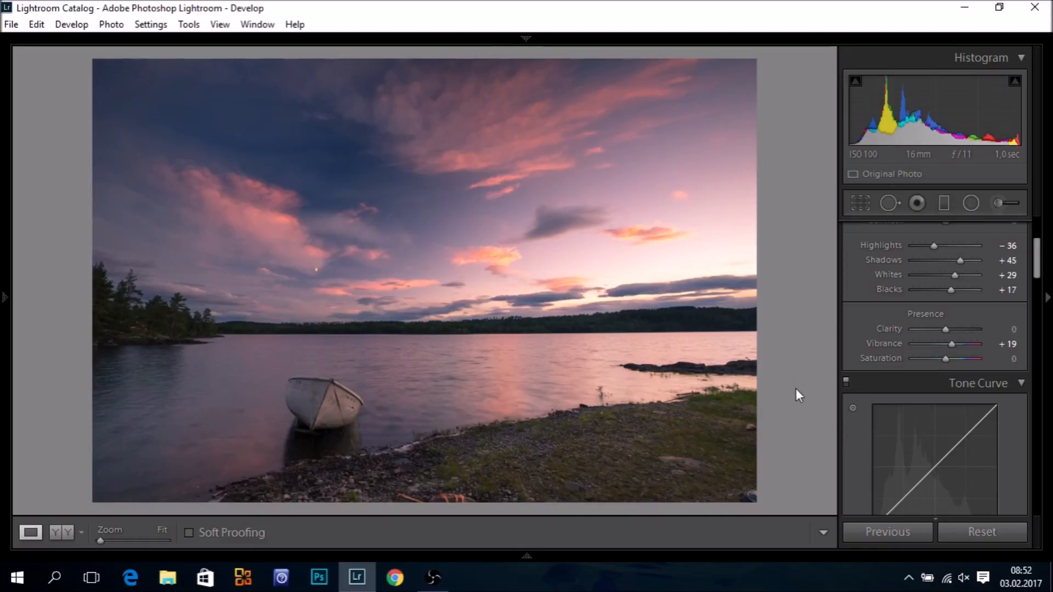
scroll("down", 3)
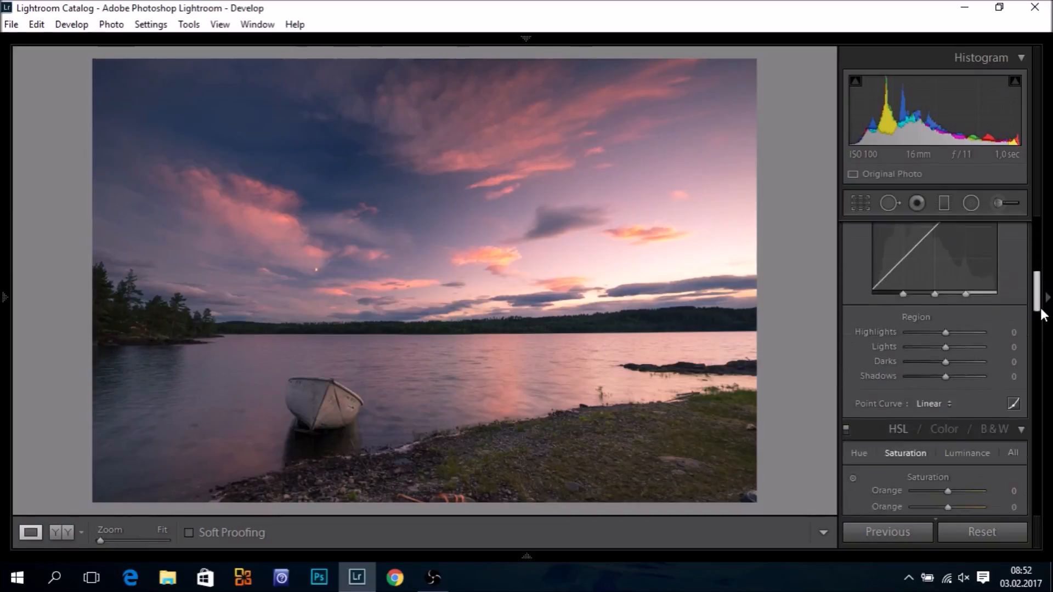
scroll("down", 3)
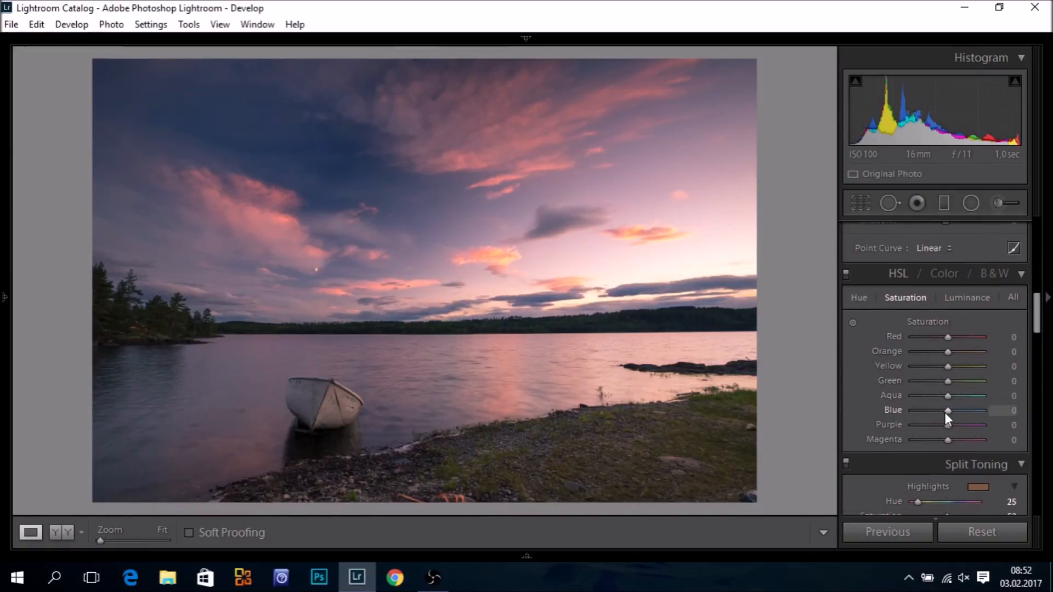
left_click_drag(950, 411, 943, 410)
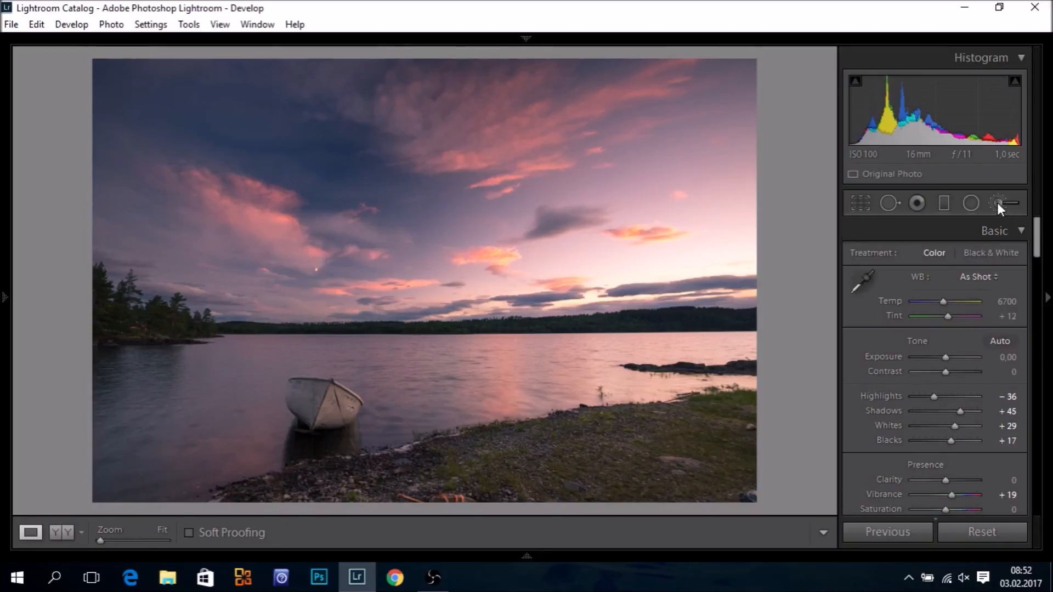
mouse_move(1001, 203)
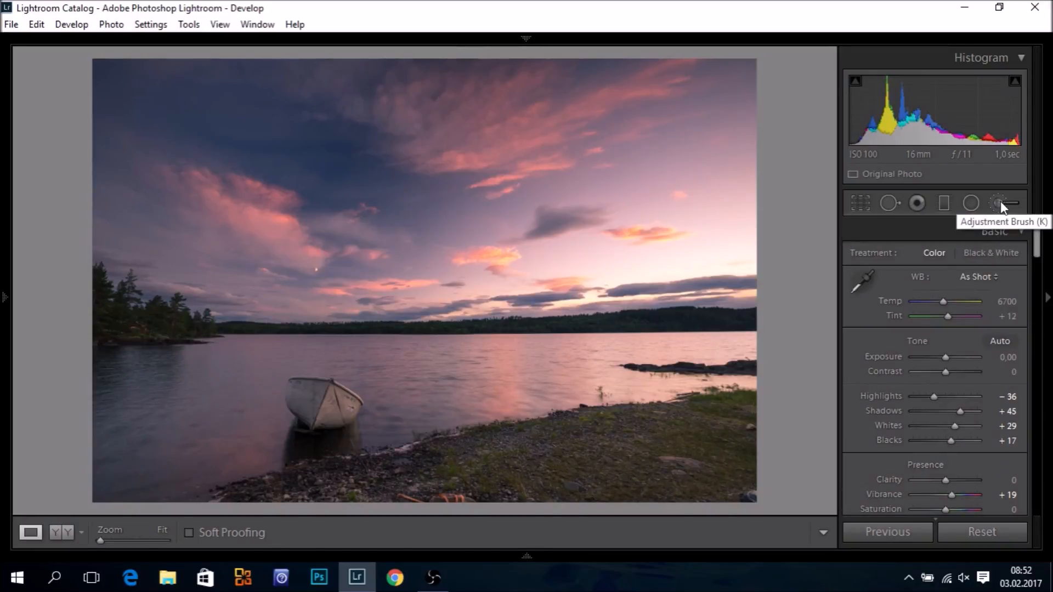
Set up an Adjustment Brush with Saturation −38 and Flow 36 for the upper-left sky.
left_click(998, 203)
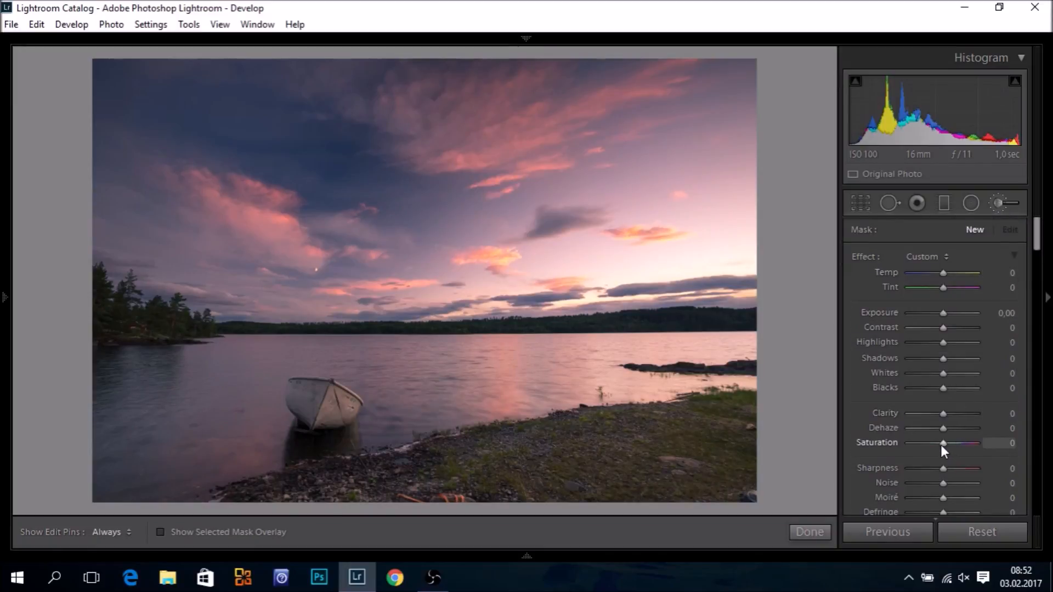
left_click_drag(944, 443, 933, 442)
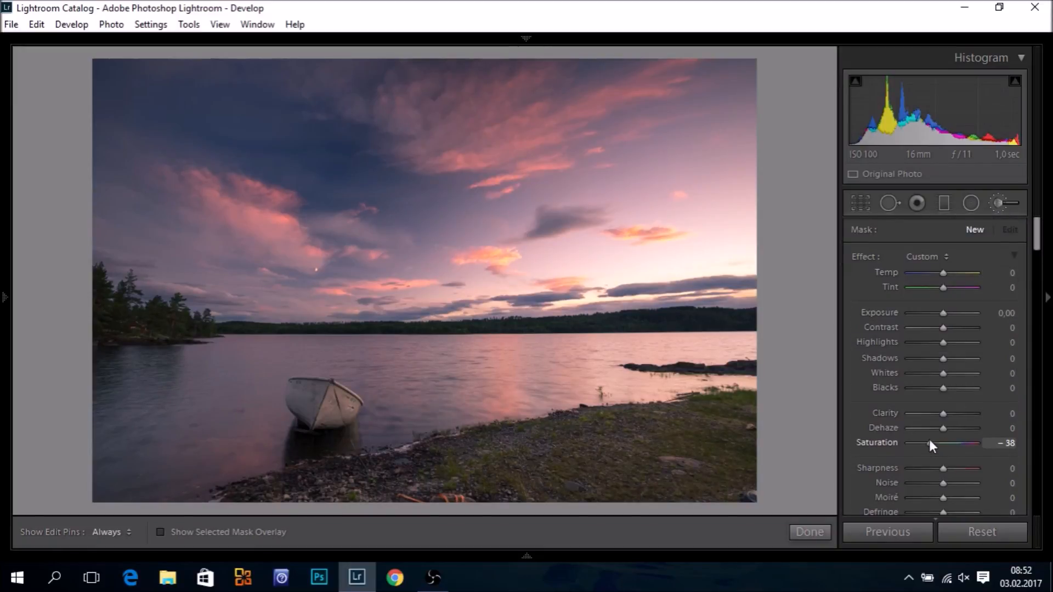
scroll("down", 3)
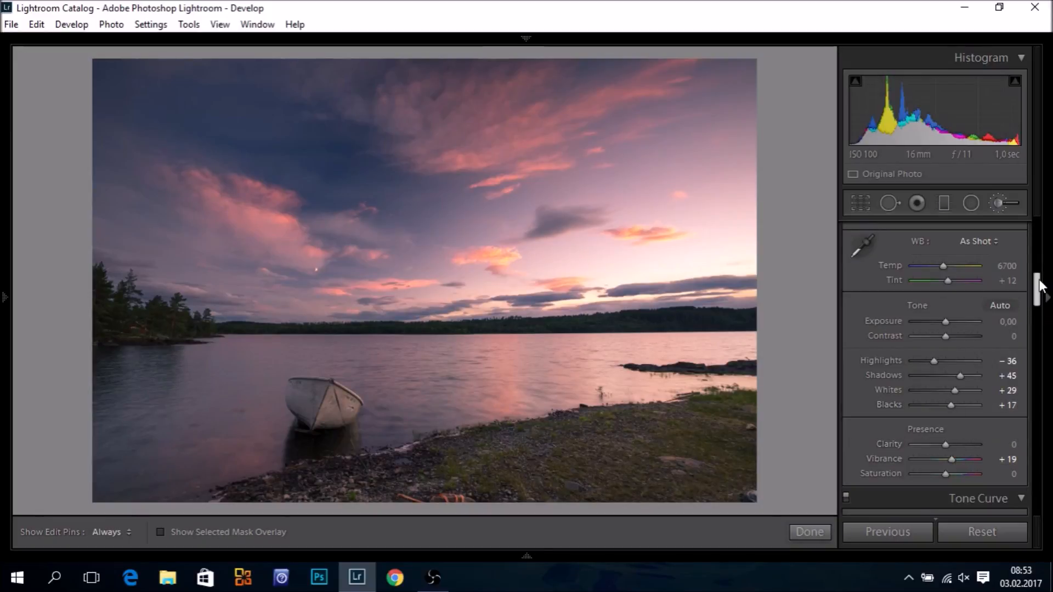
scroll("down", 3)
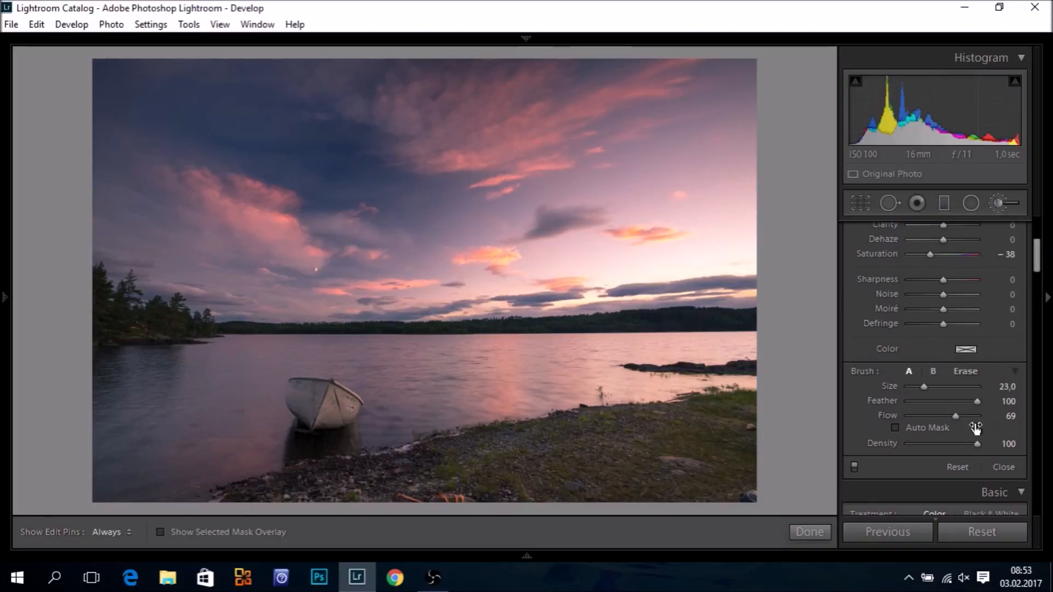
left_click_drag(956, 415, 932, 415)
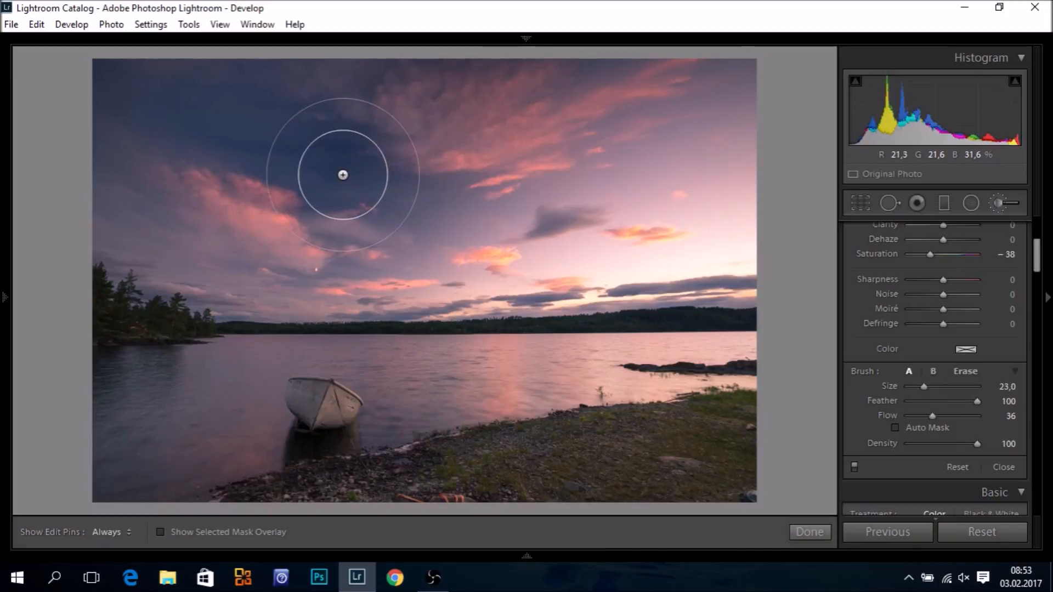
mouse_move(292, 151)
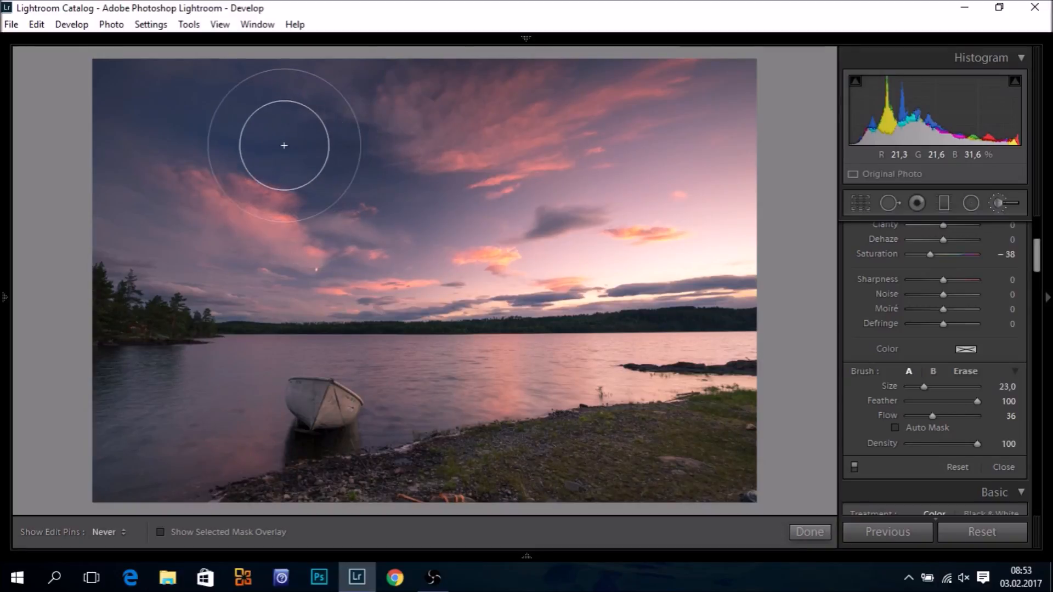
mouse_move(293, 146)
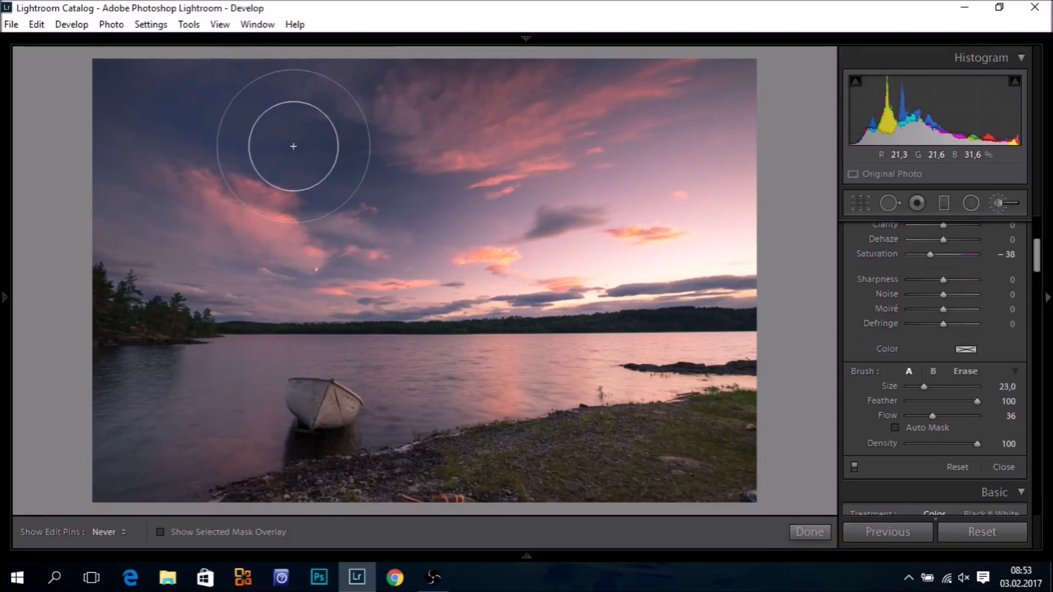
mouse_move(376, 153)
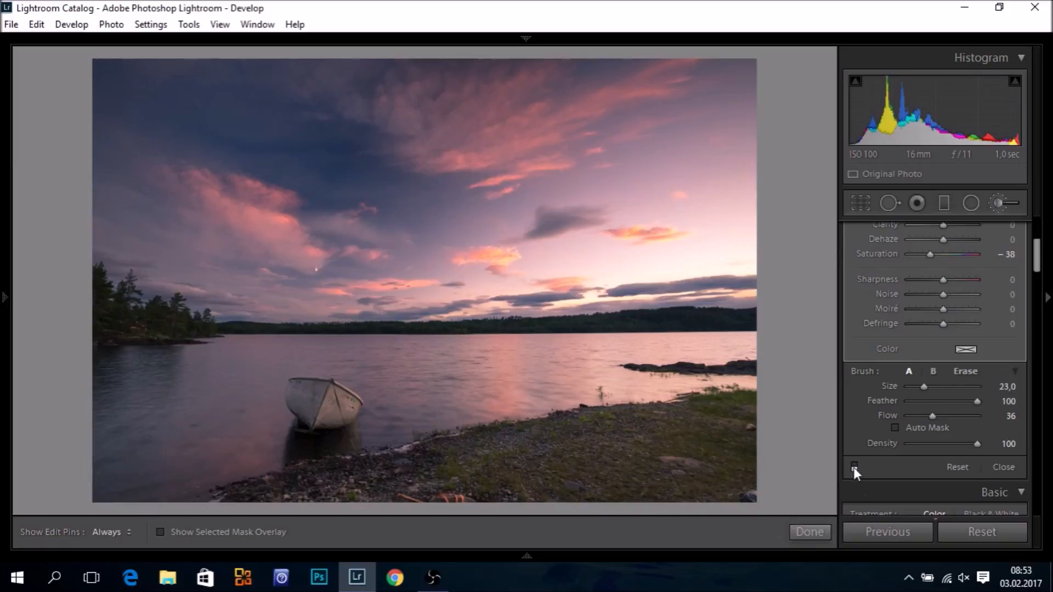
Select the sky brush pin and ease its Saturation from −38 to −15.
left_click(339, 179)
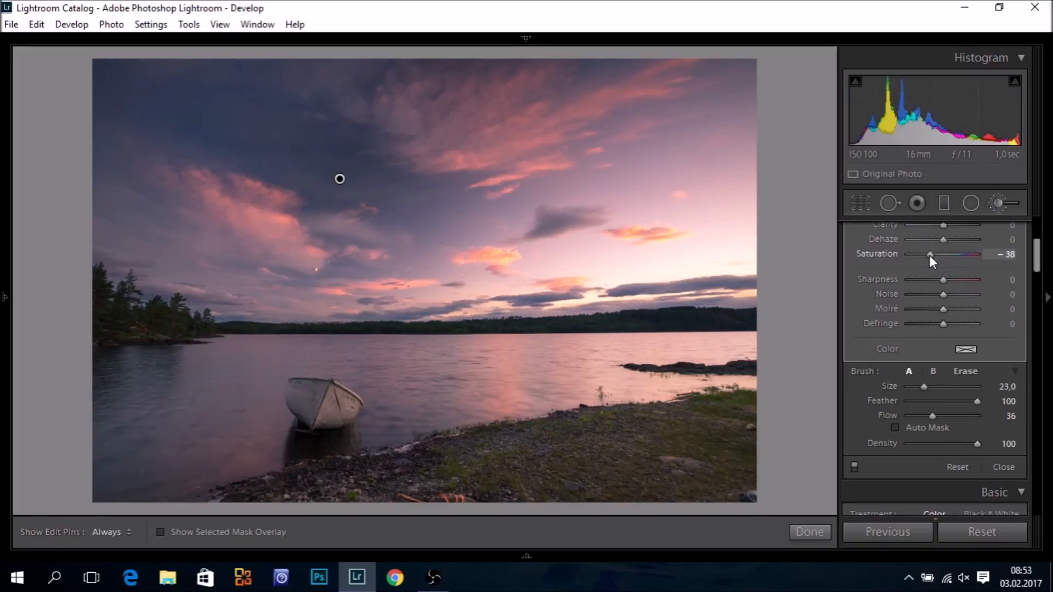
left_click_drag(930, 254, 940, 254)
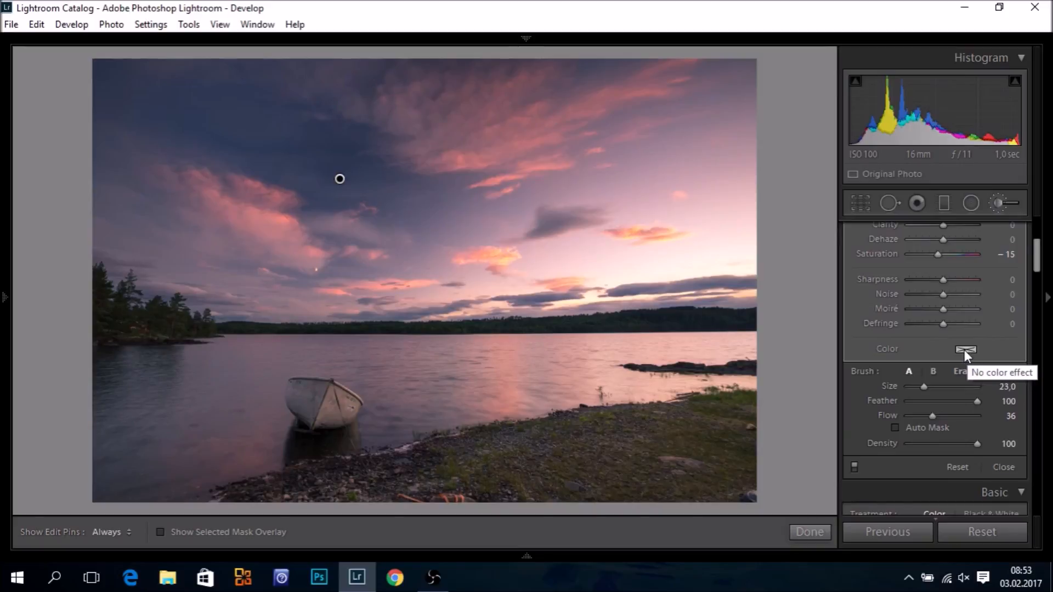
Try a faint pink tint on the sky brush, then set its saturation back to 0.
left_click(964, 349)
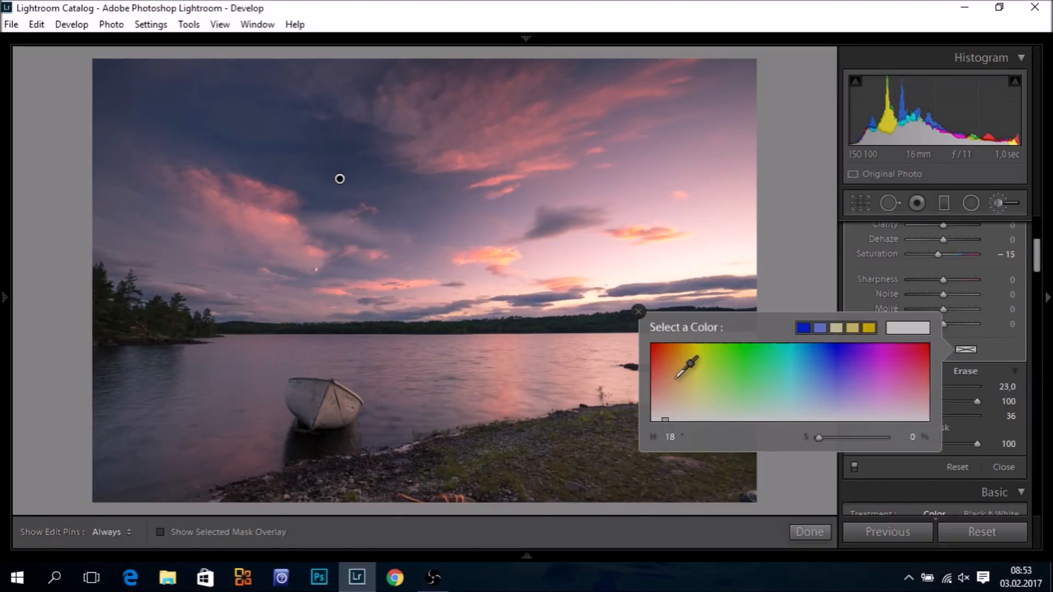
left_click(679, 376)
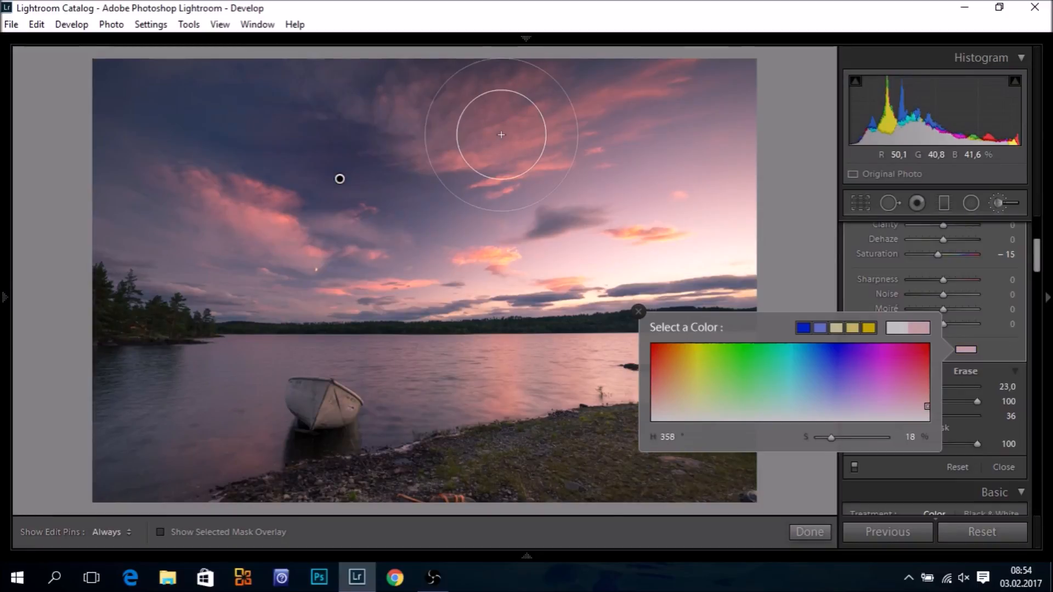
left_click(916, 203)
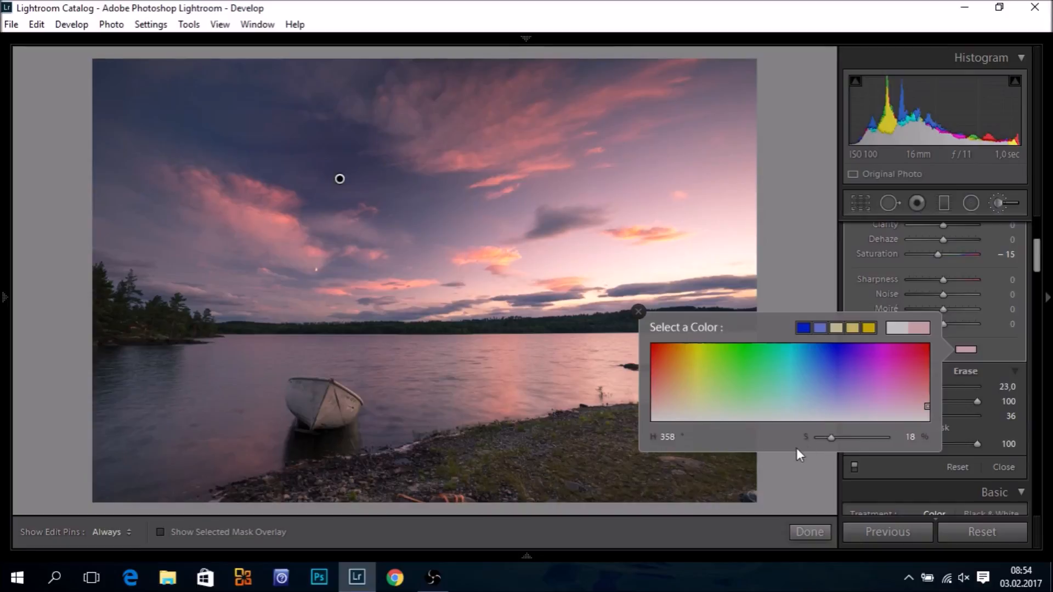
left_click_drag(834, 438, 818, 438)
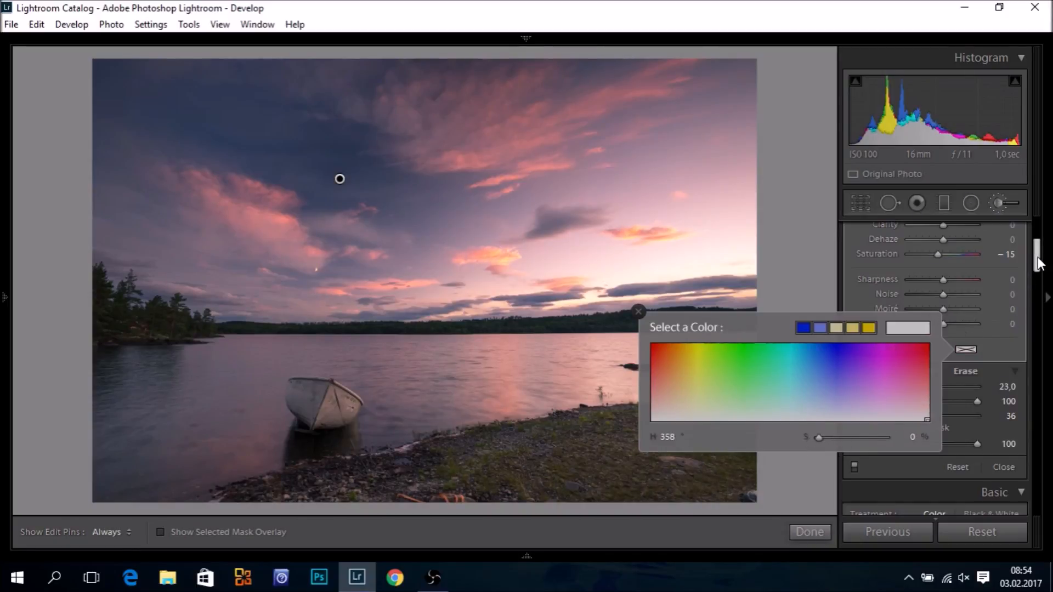
Close the colour popup and finish the brush adjustment with Done.
left_click(638, 310)
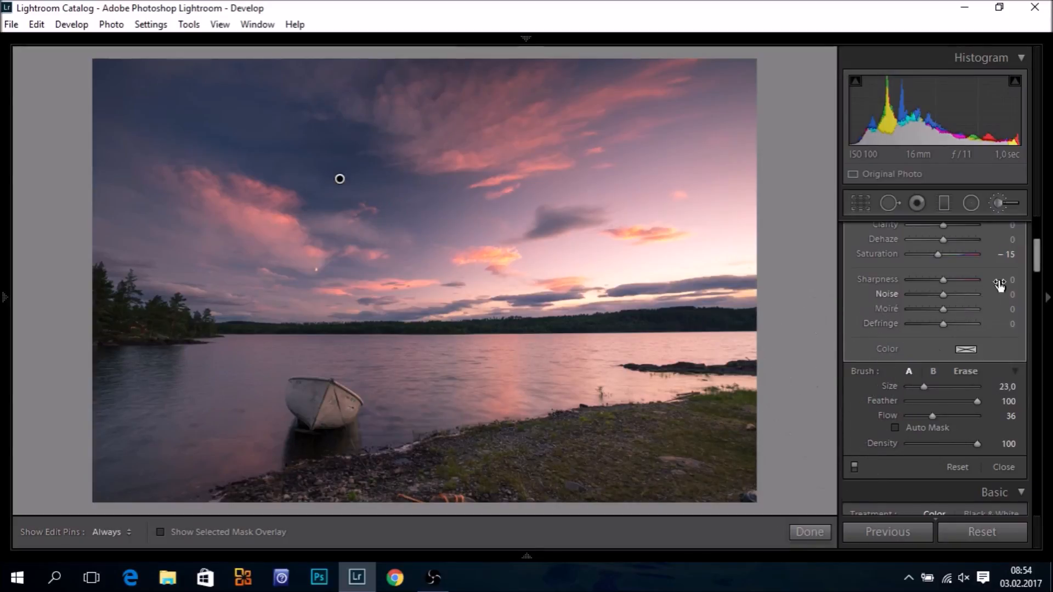
scroll("up", 3)
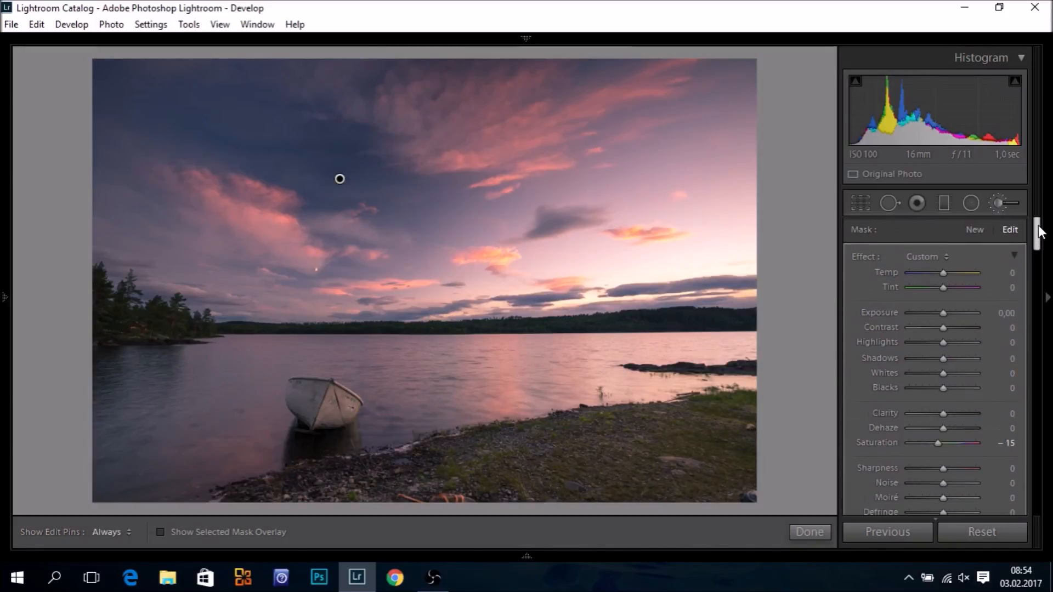
scroll("down", 3)
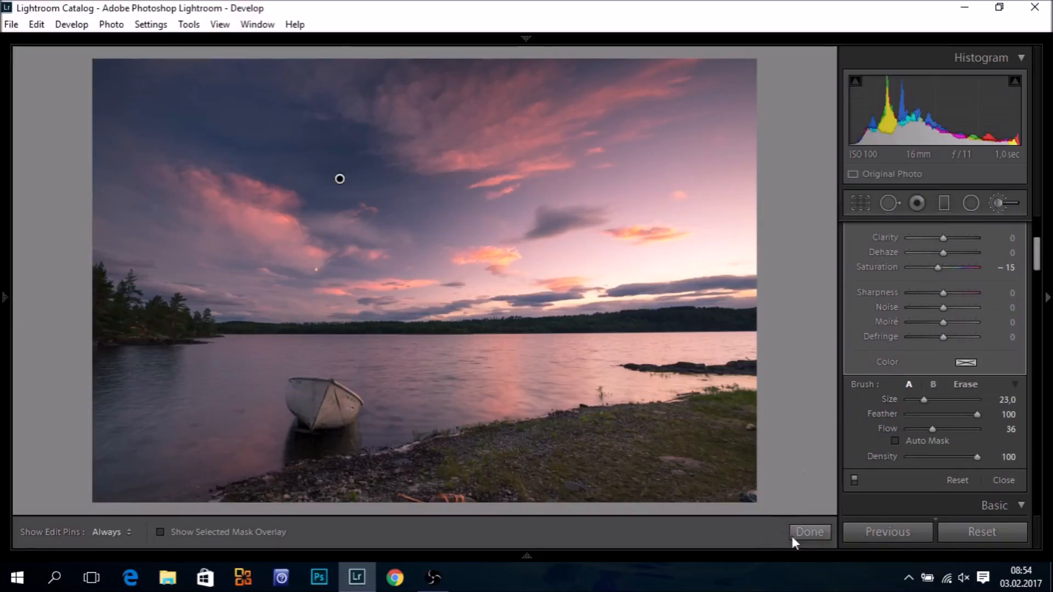
left_click(809, 532)
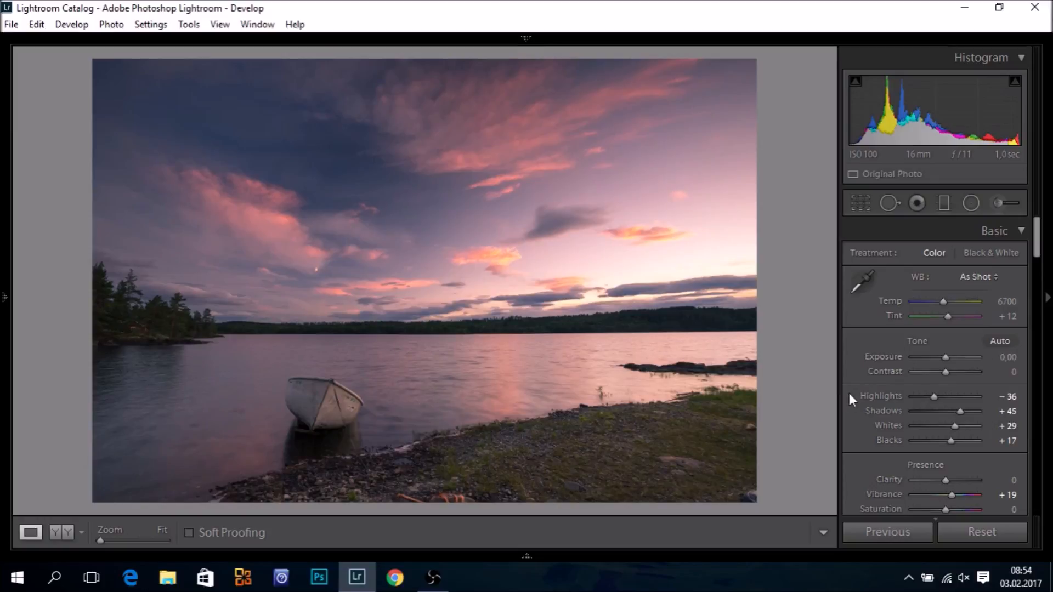
mouse_move(944, 203)
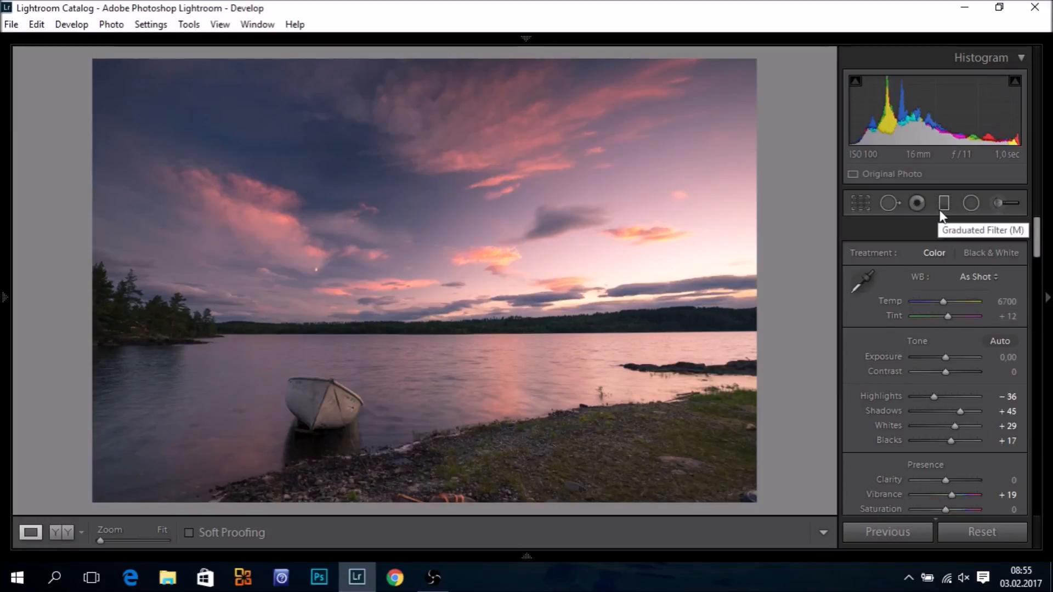
Lay a level Graduated Filter across the sky just above the horizon.
left_click(944, 203)
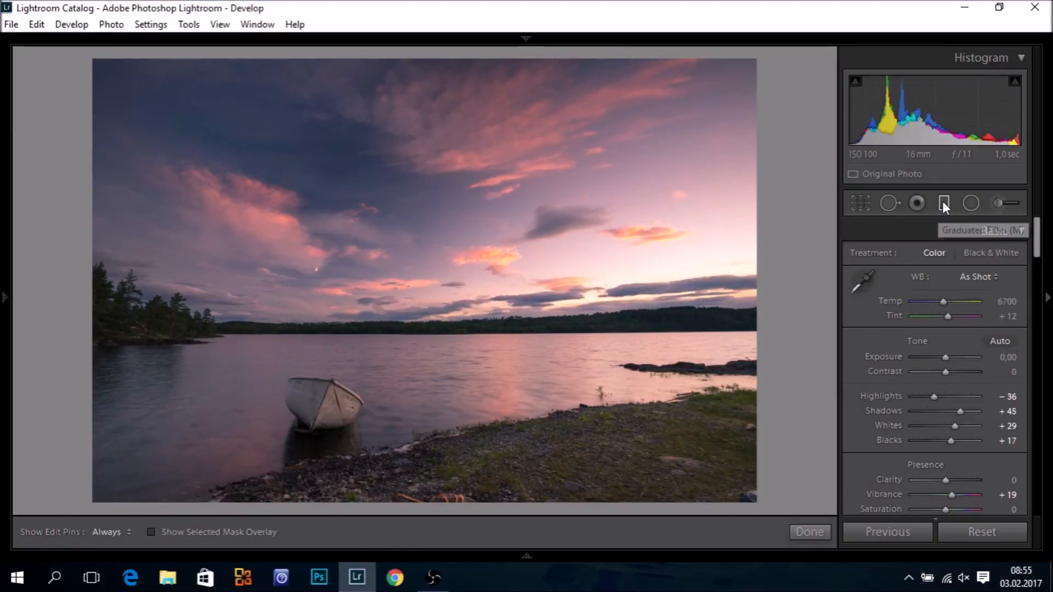
left_click(943, 203)
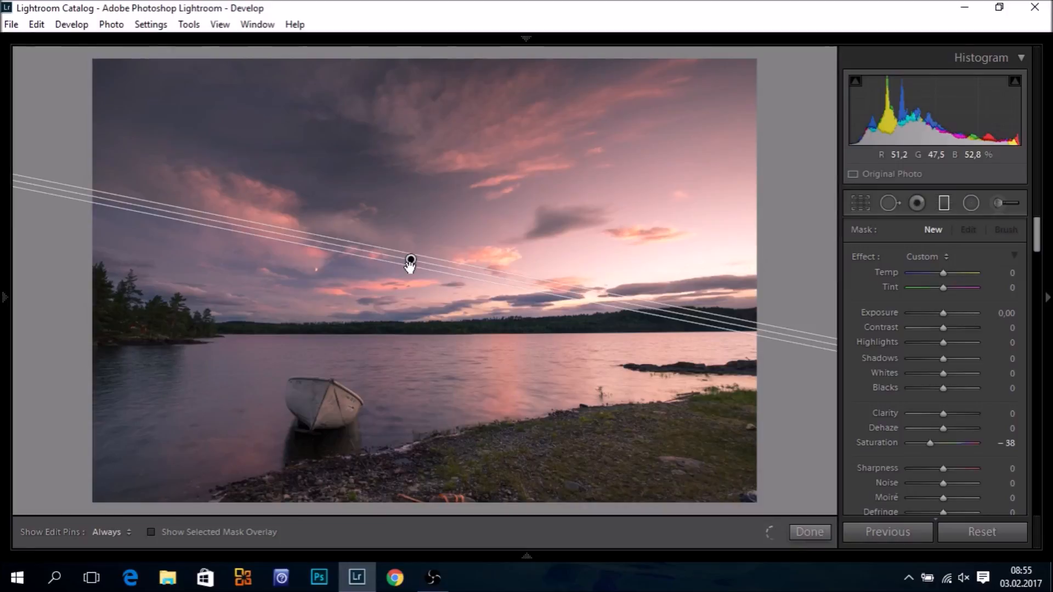
left_click_drag(410, 261, 411, 288)
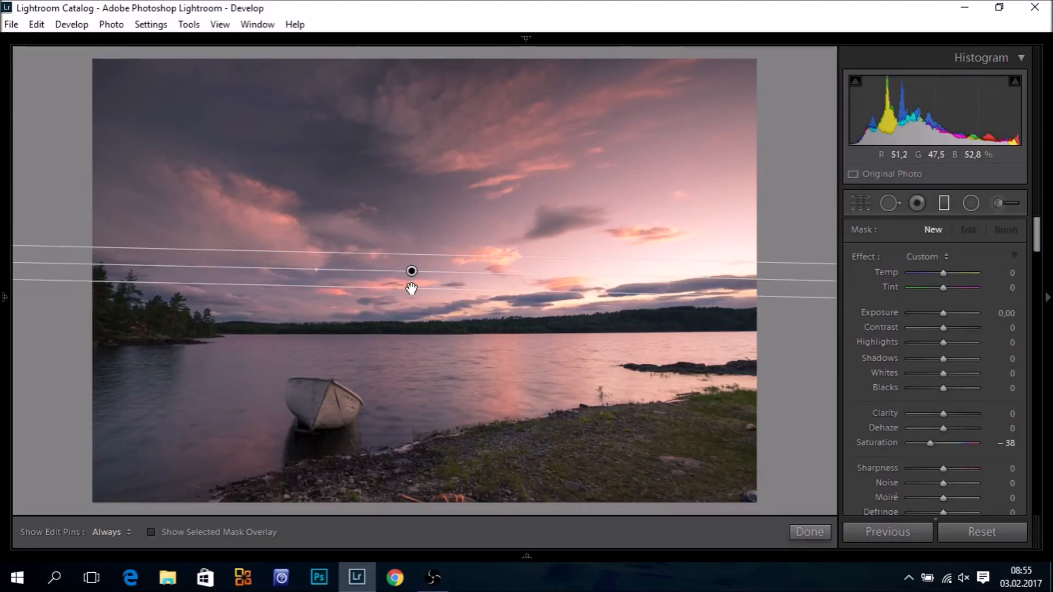
mouse_move(862, 265)
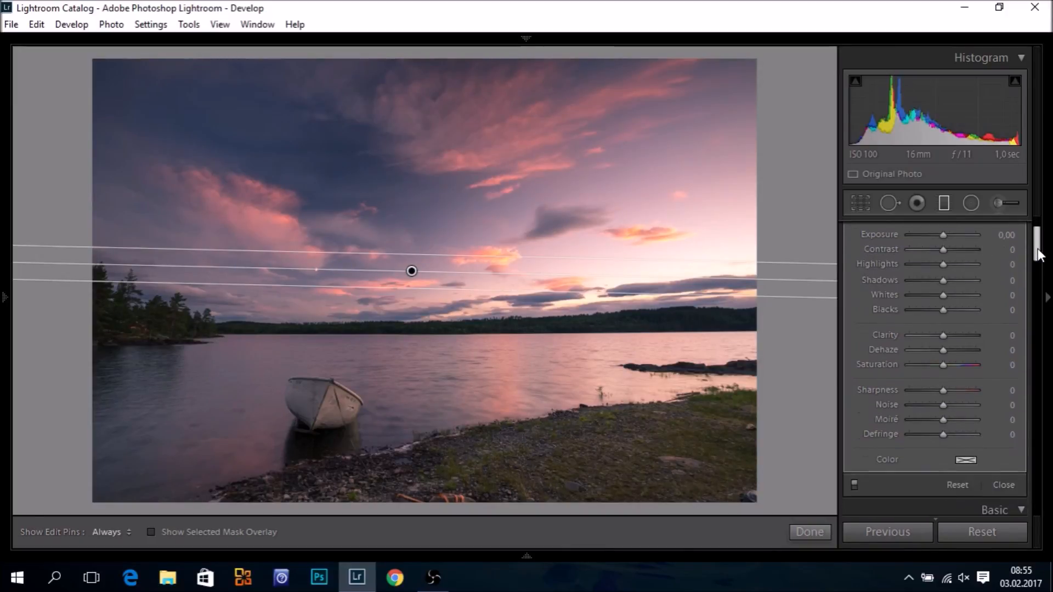
Give the sky graduated filter Clarity 24 and Noise reduction 26.
scroll("down", 3)
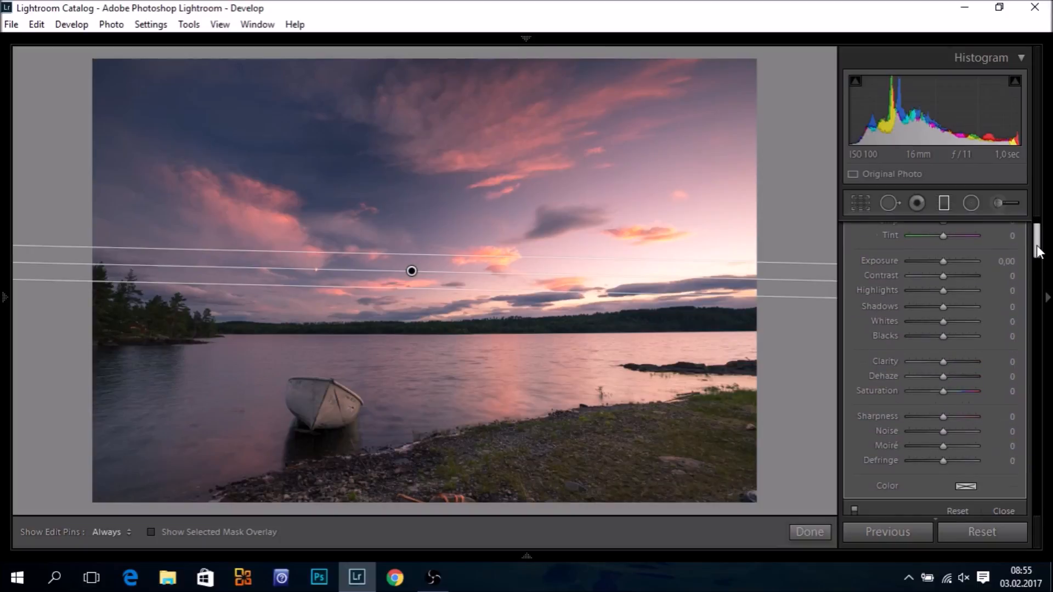
mouse_move(903, 349)
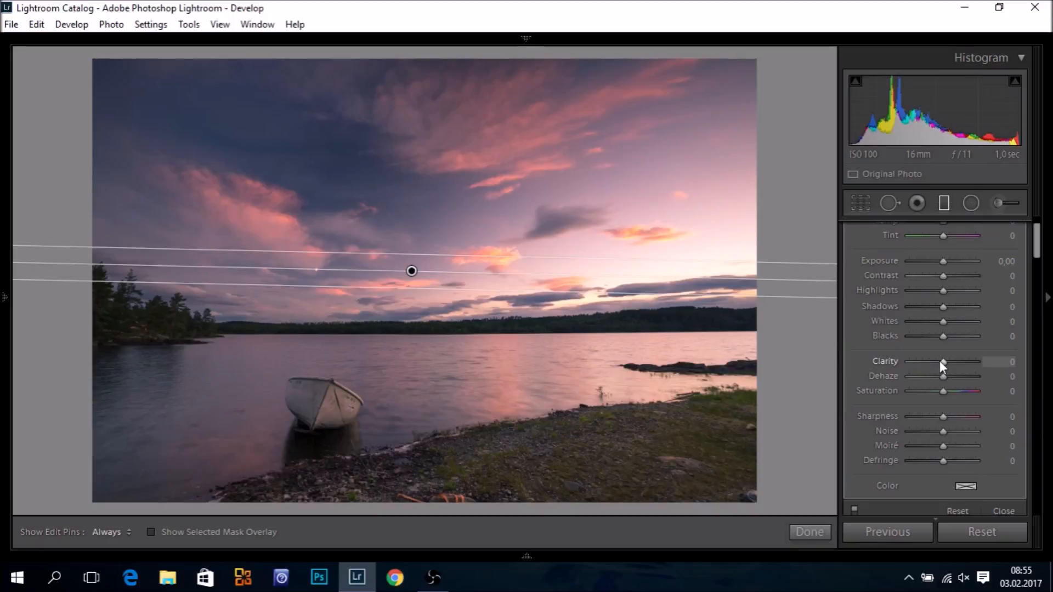
left_click_drag(943, 361, 950, 361)
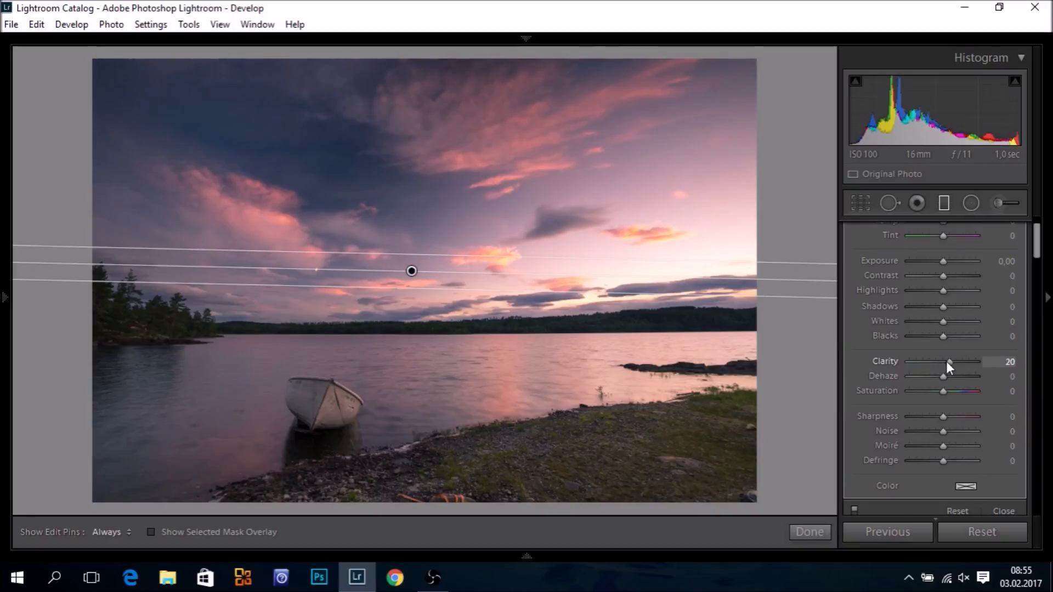
left_click_drag(949, 361, 957, 361)
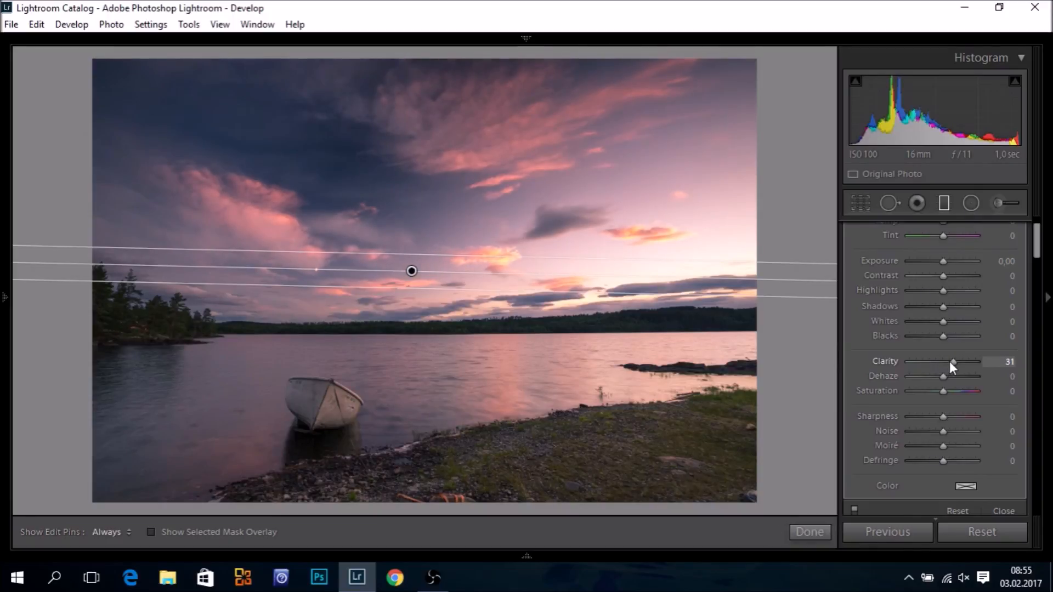
left_click_drag(952, 361, 946, 361)
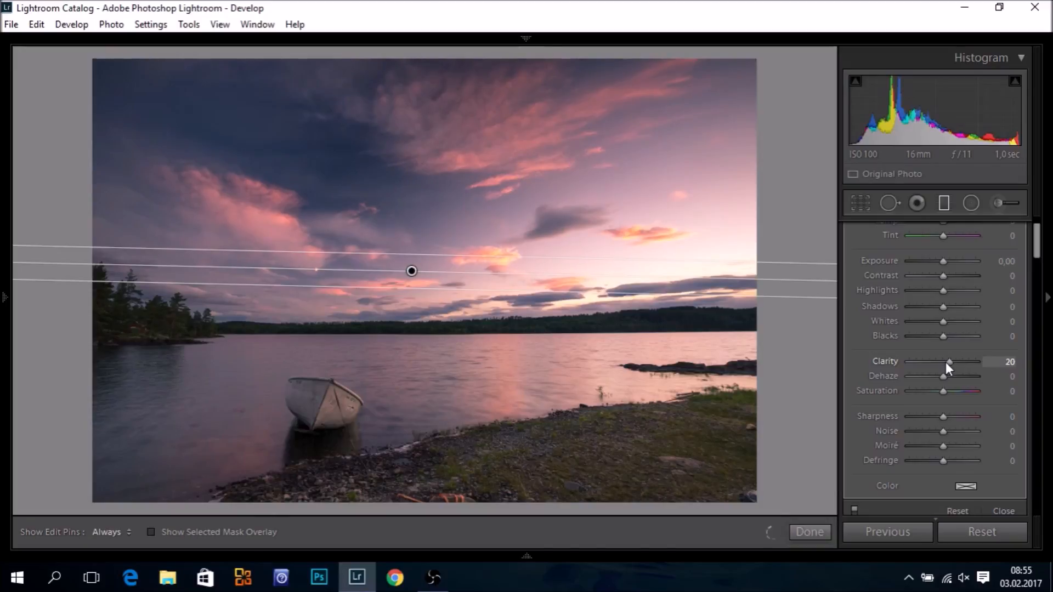
left_click_drag(949, 361, 953, 361)
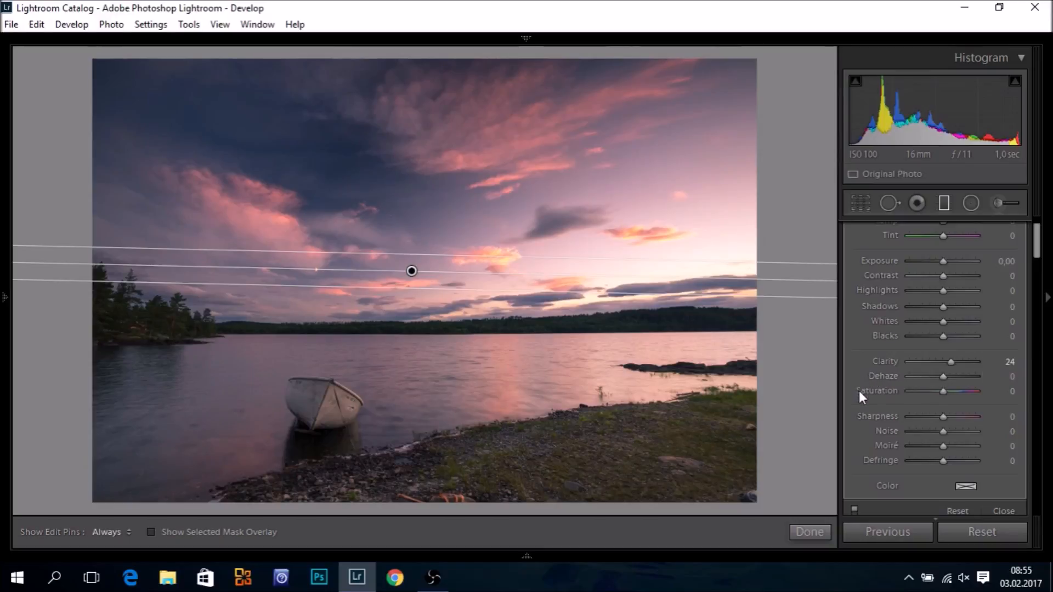
mouse_move(943, 436)
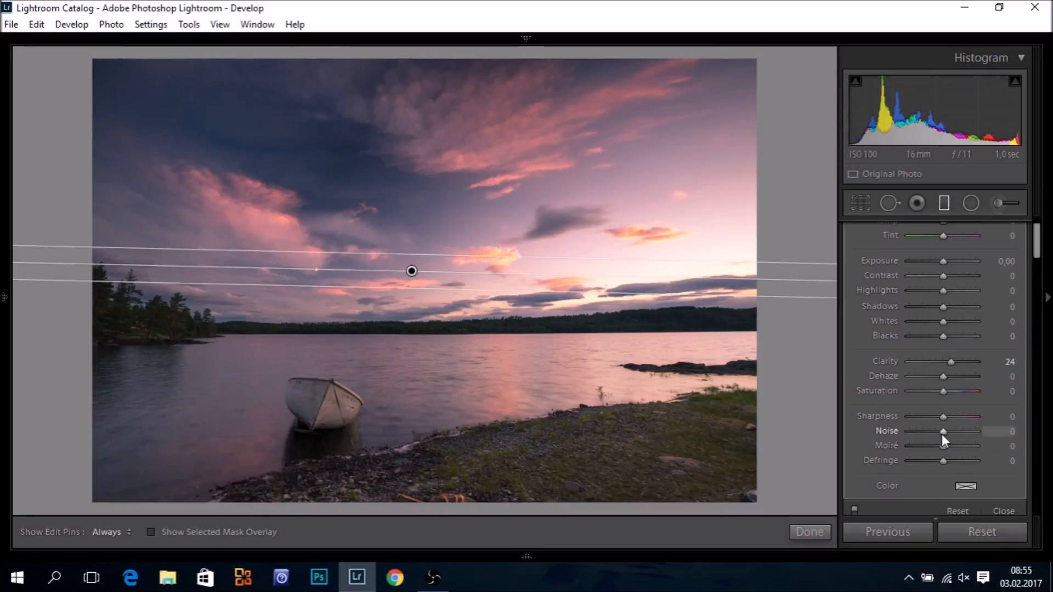
left_click_drag(944, 432, 952, 431)
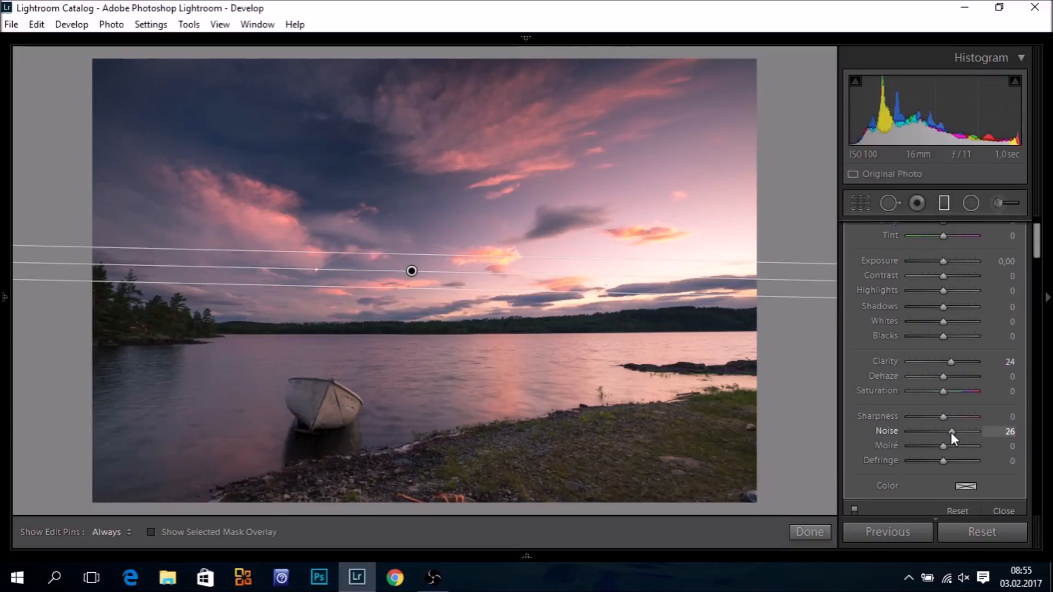
mouse_move(831, 468)
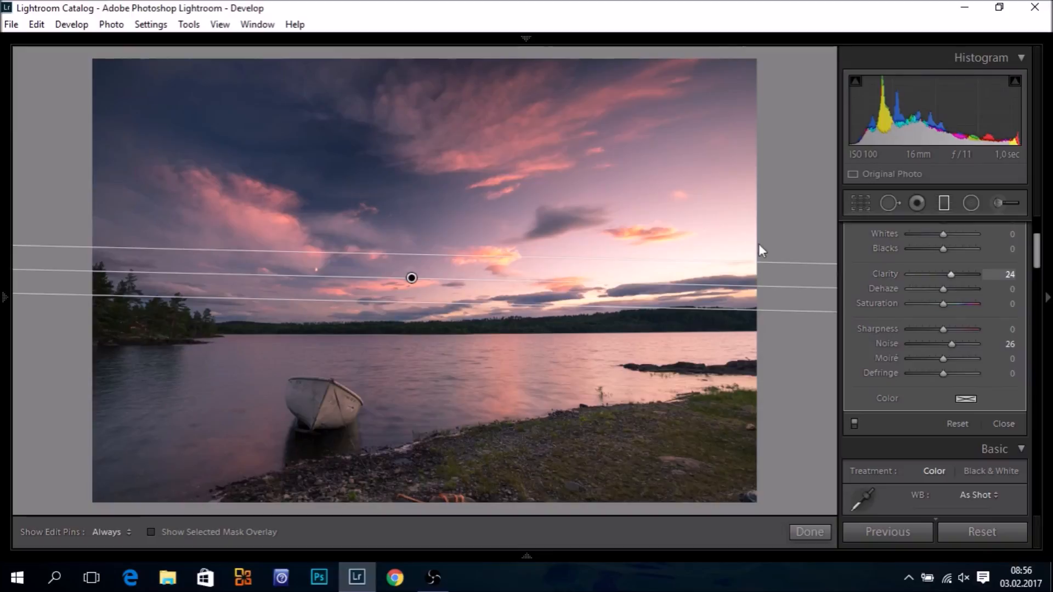
mouse_move(270, 254)
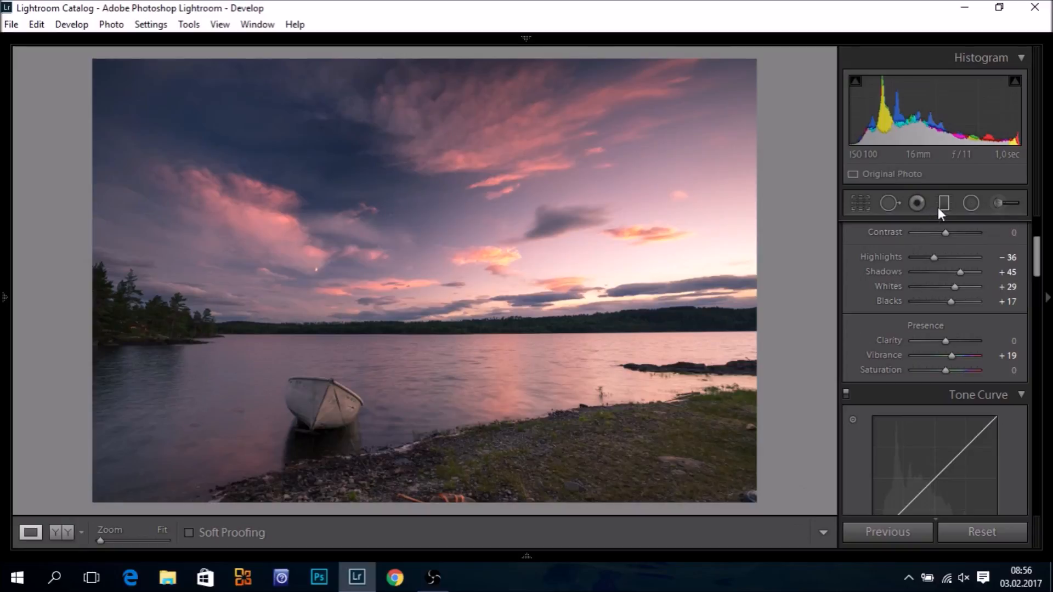
Begin adding a second graduated filter across the horizon.
left_click(944, 203)
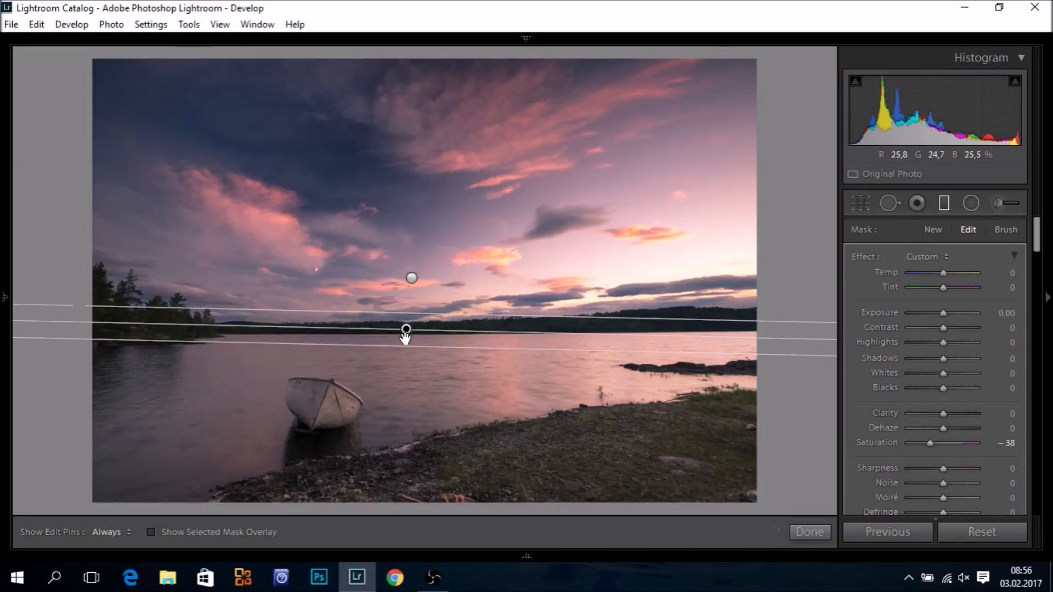
Drag a graduated filter across the lake horizon and tint the water a warm orange.
left_click_drag(406, 334, 404, 333)
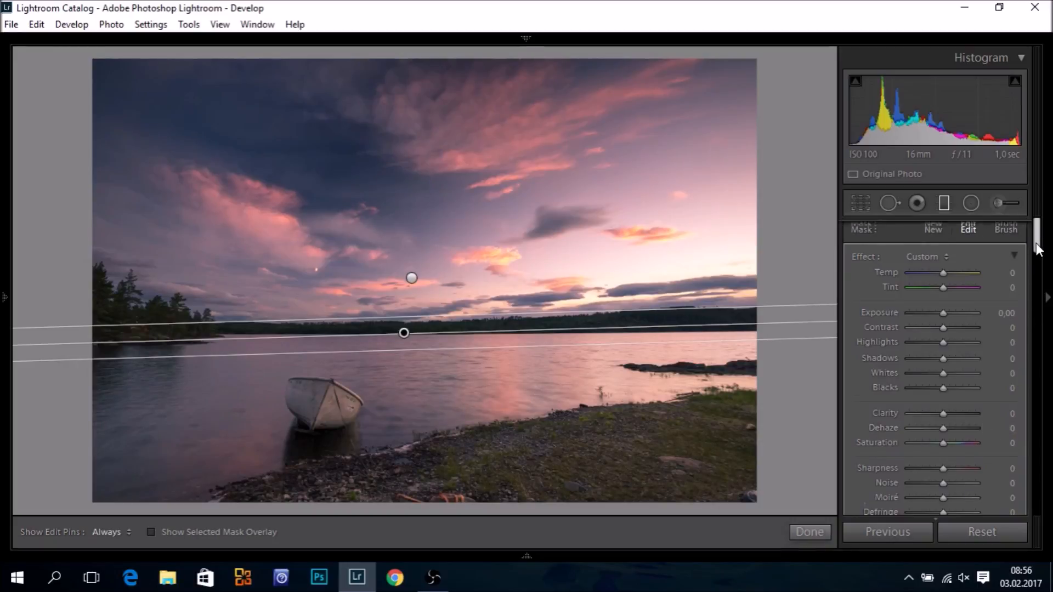
scroll("down", 3)
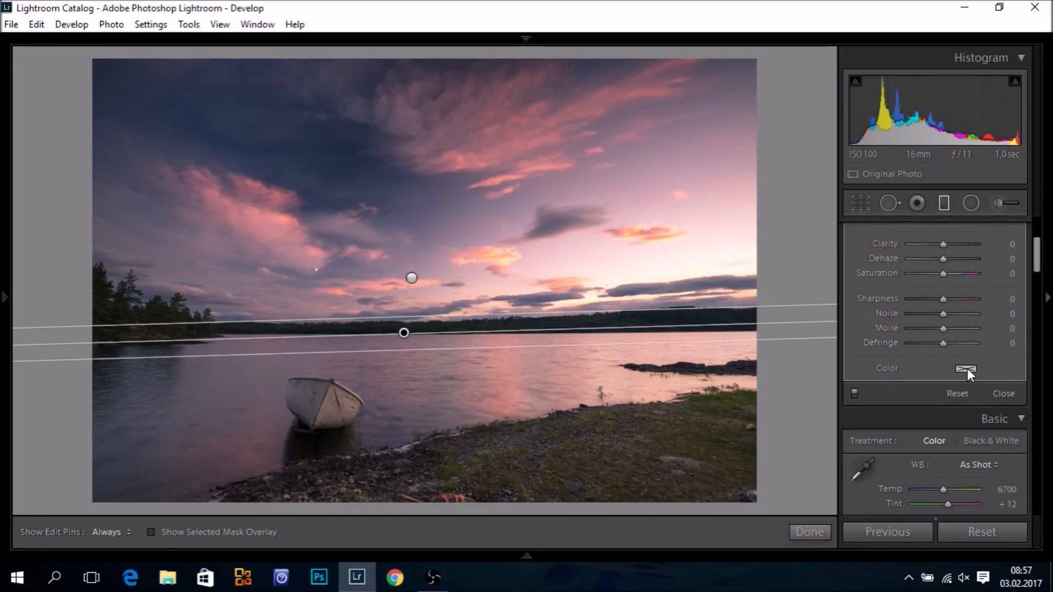
left_click(965, 369)
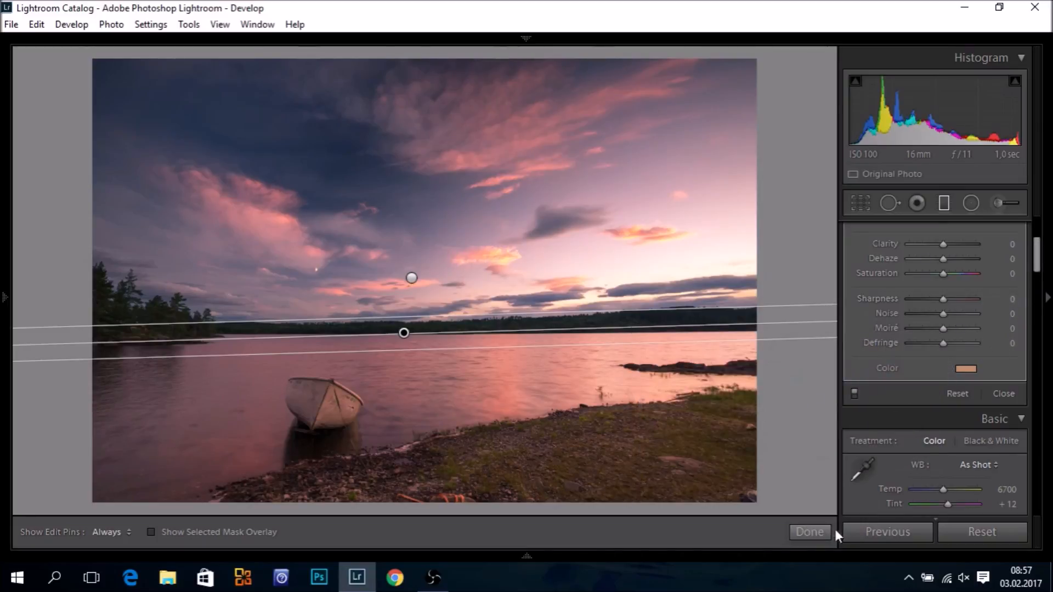
left_click(810, 532)
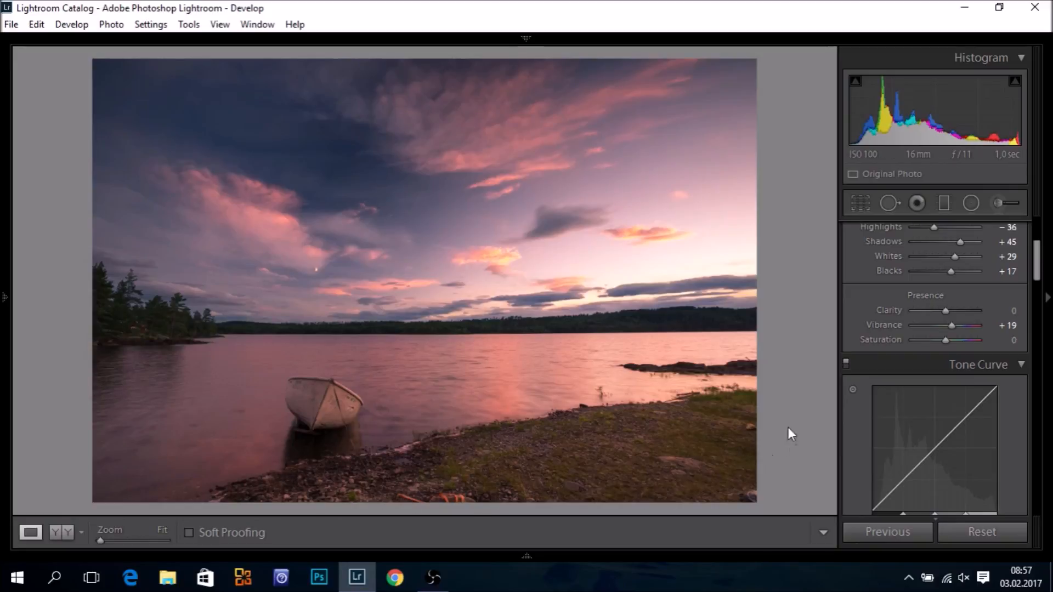
Reopen the water filter and set an erase brush with size 20, feather 66, flow 67.
left_click(944, 203)
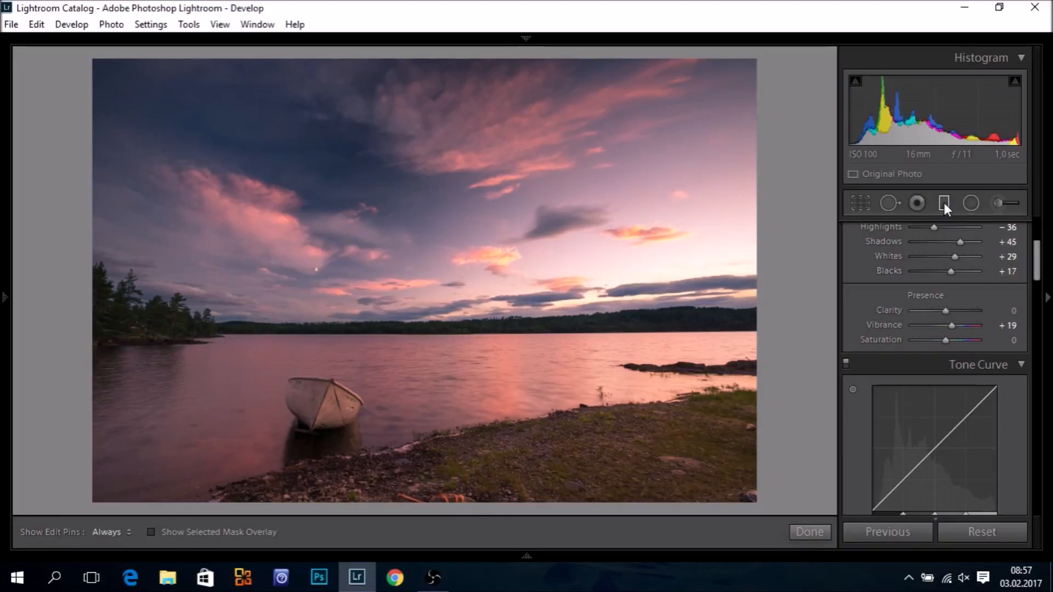
left_click(944, 203)
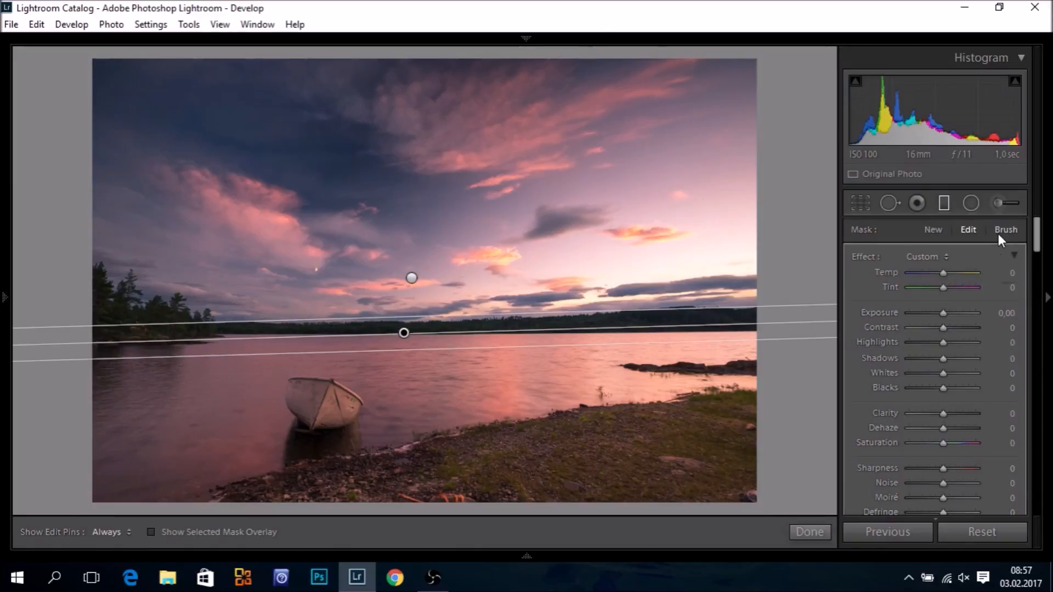
mouse_move(1007, 230)
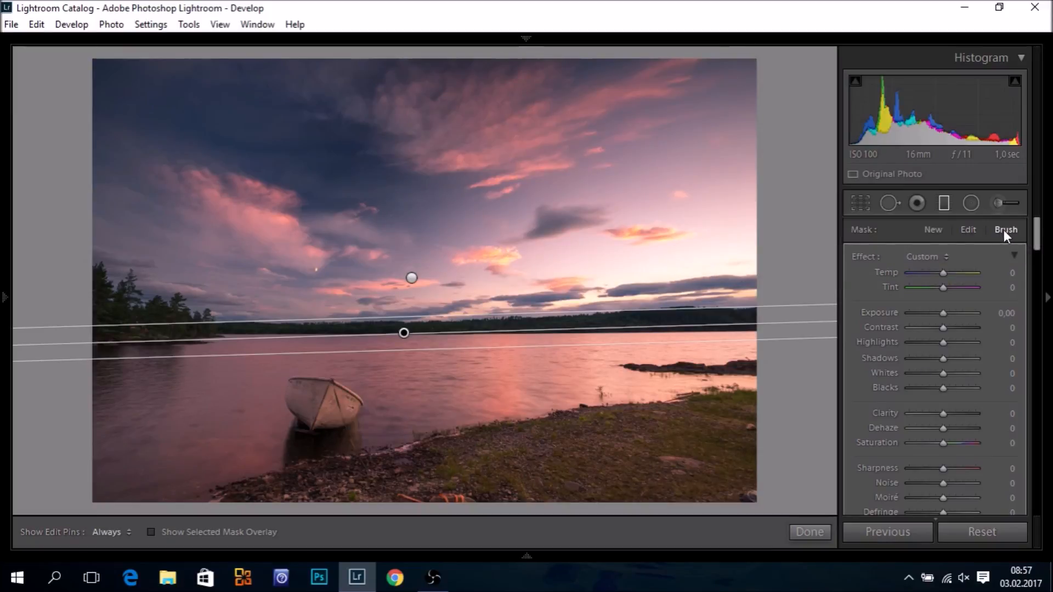
mouse_move(945, 201)
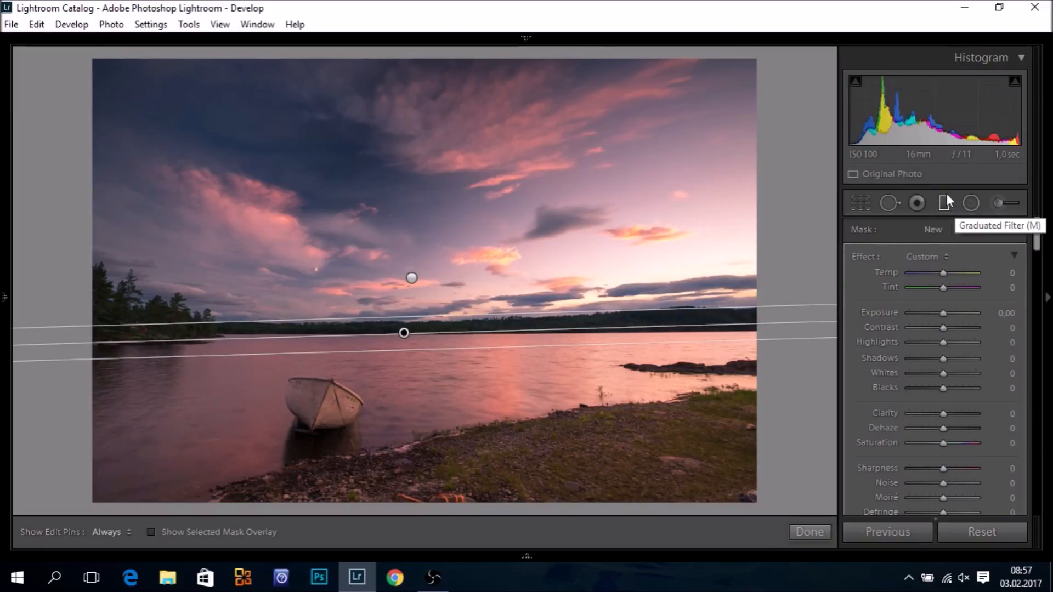
left_click(944, 203)
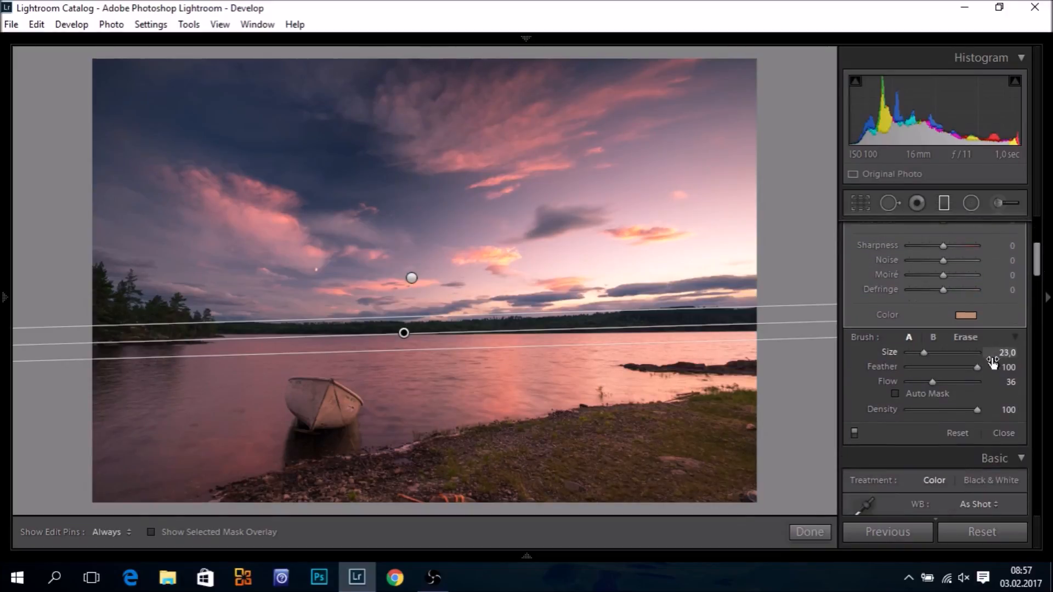
left_click(965, 337)
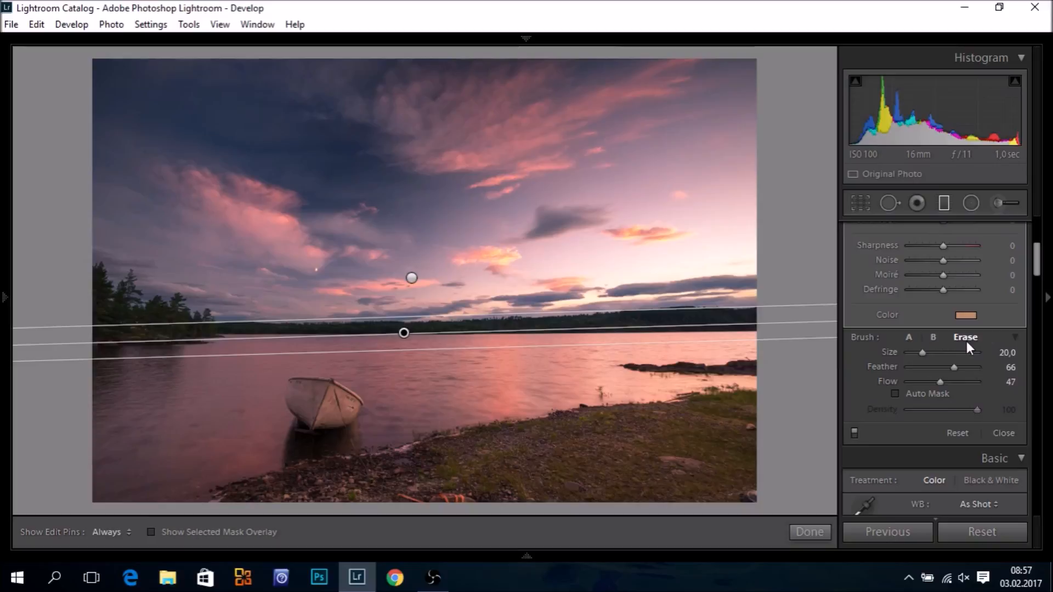
left_click_drag(939, 382, 945, 382)
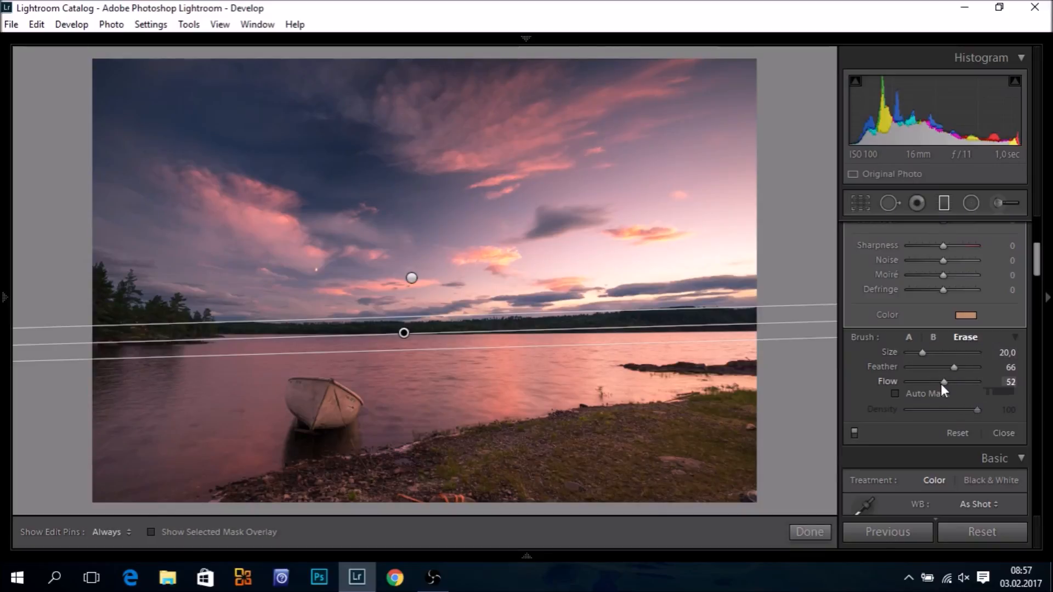
left_click_drag(944, 381, 954, 382)
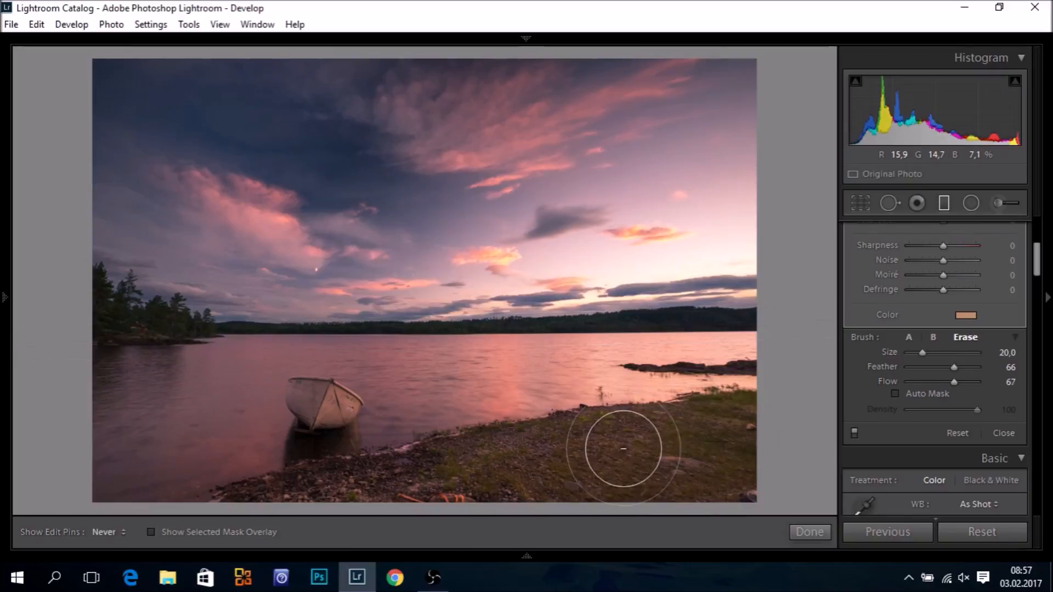
mouse_move(520, 463)
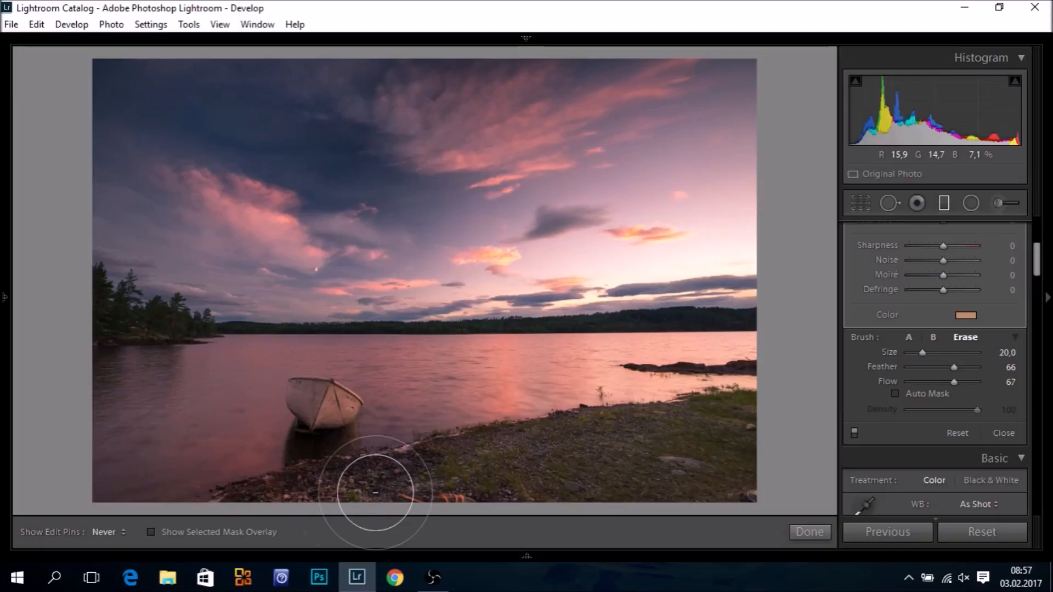
mouse_move(480, 477)
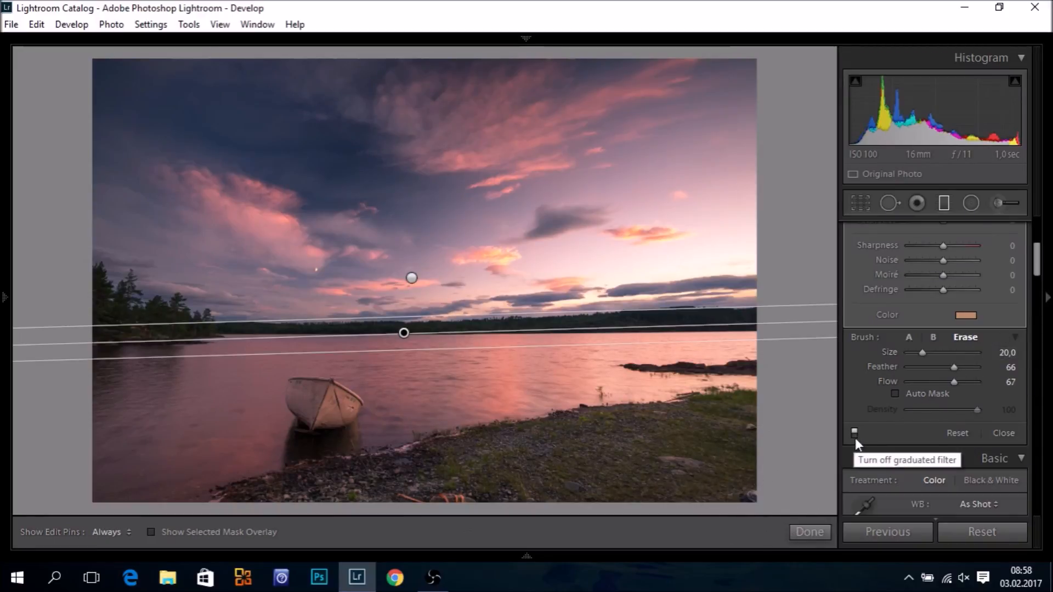
Toggle the graduated filters off and on to compare the edited photo.
left_click(855, 433)
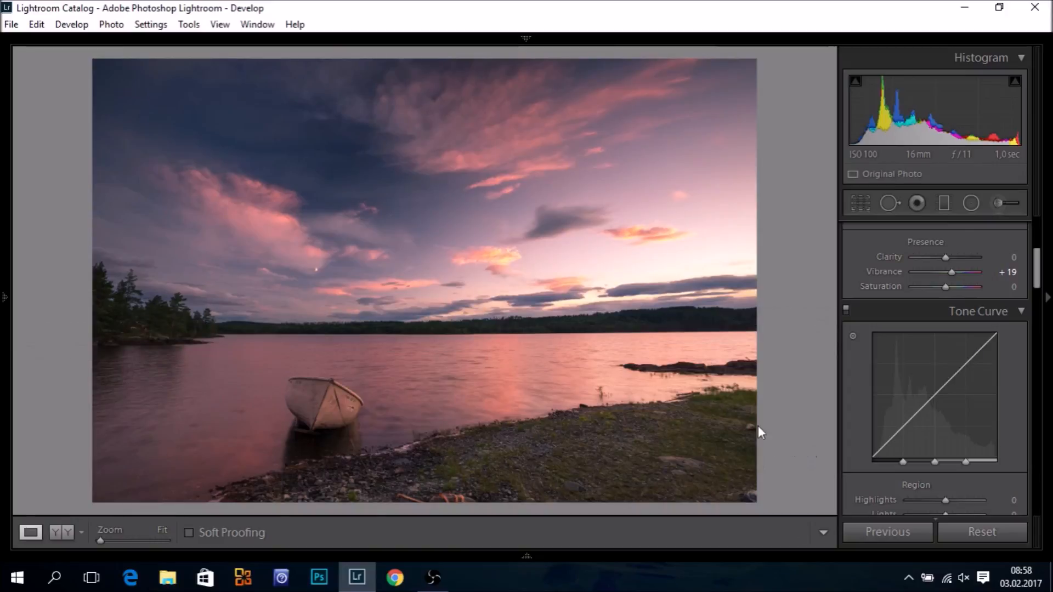
mouse_move(344, 405)
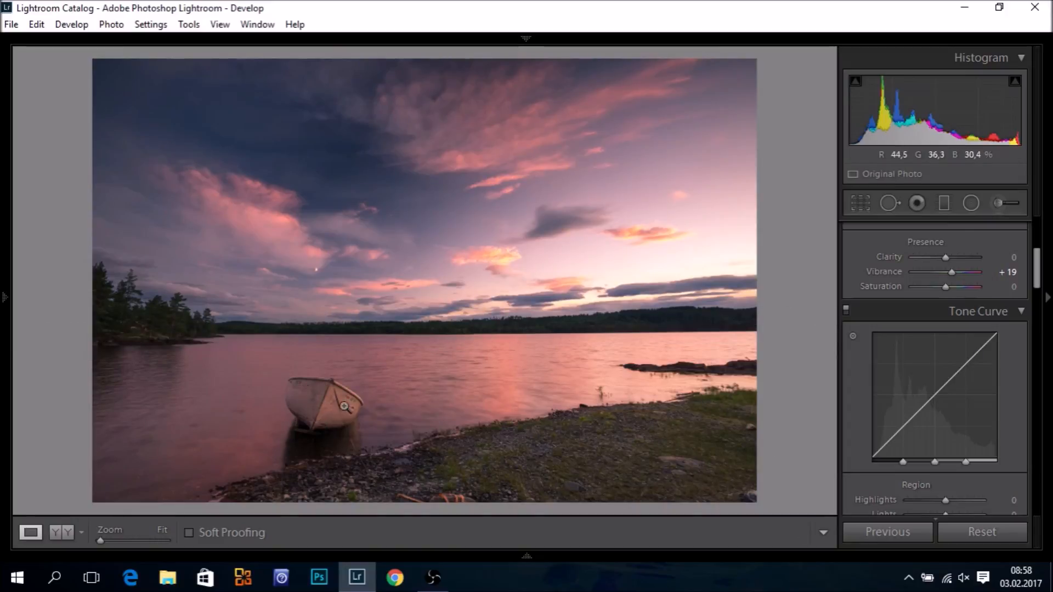